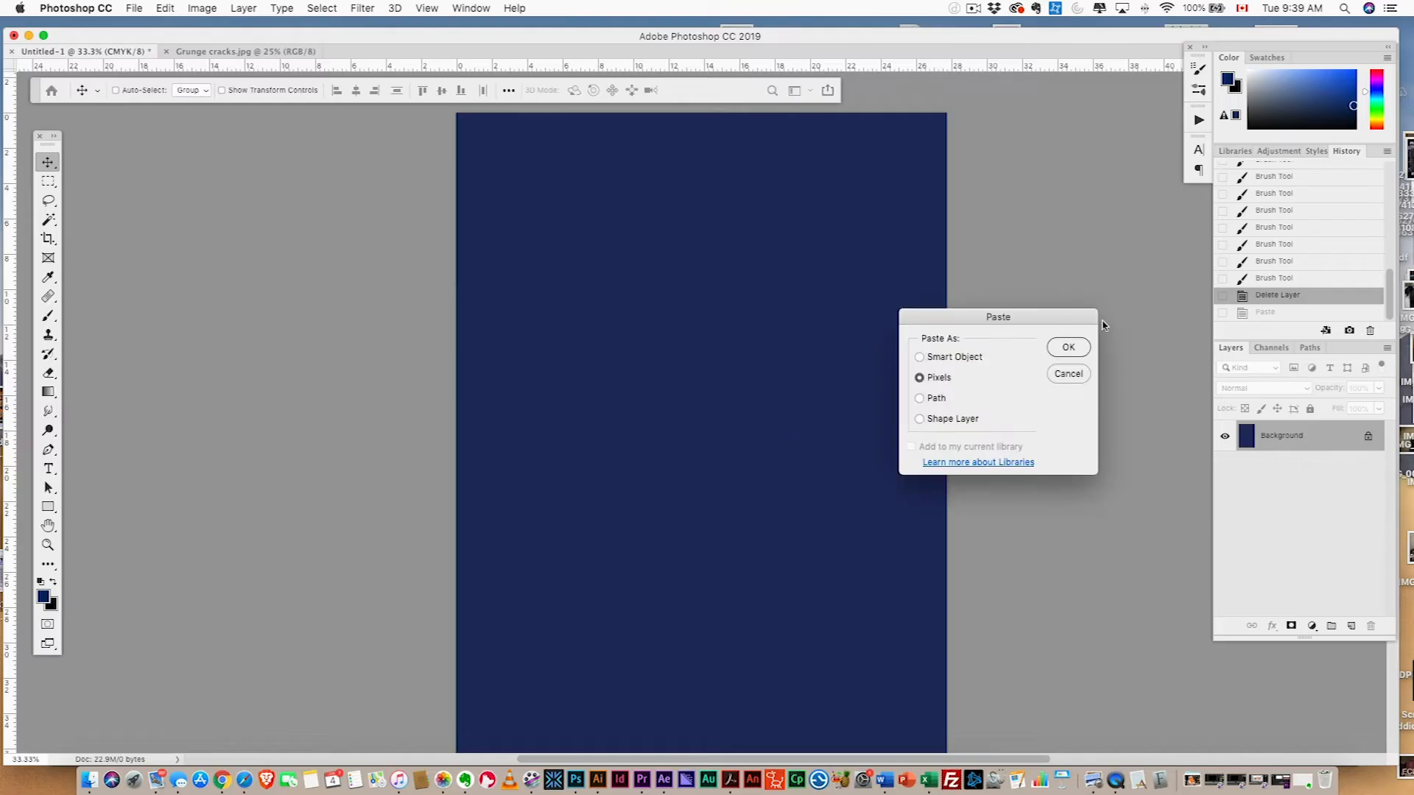
# - Paste the logo as pixels and scale it down to the middle of the navy canvas
pyautogui.click(1067, 347)
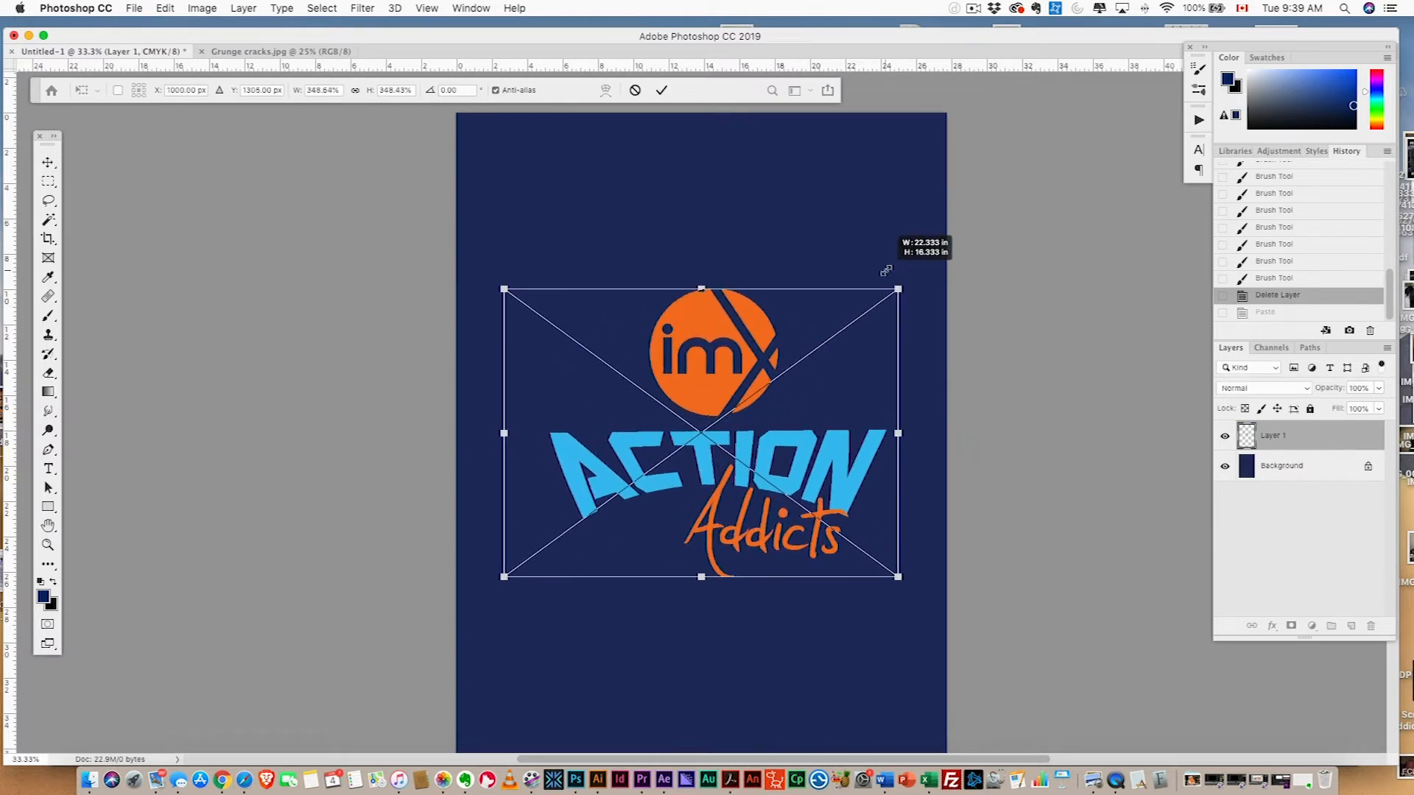
pyautogui.click(661, 90)
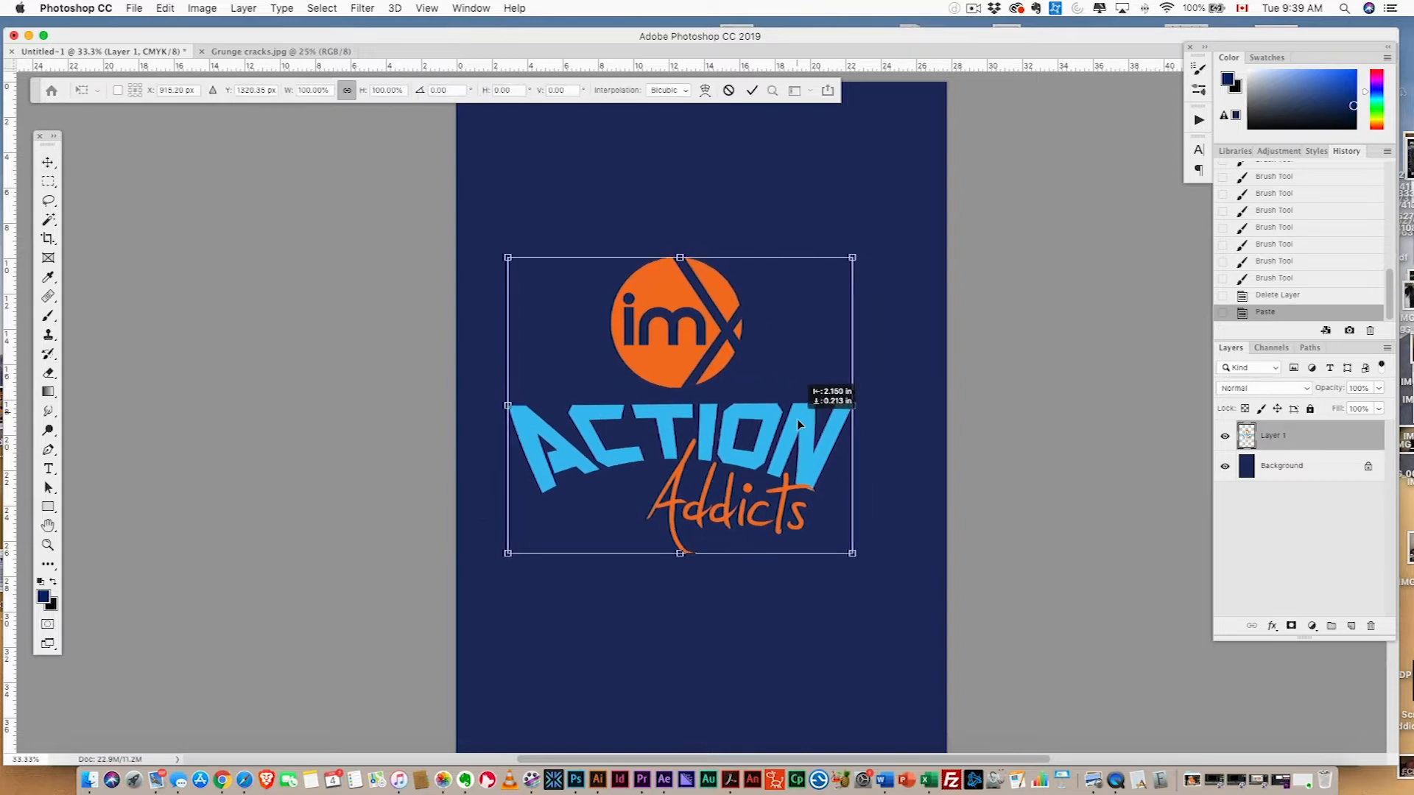
pyautogui.press('Return')
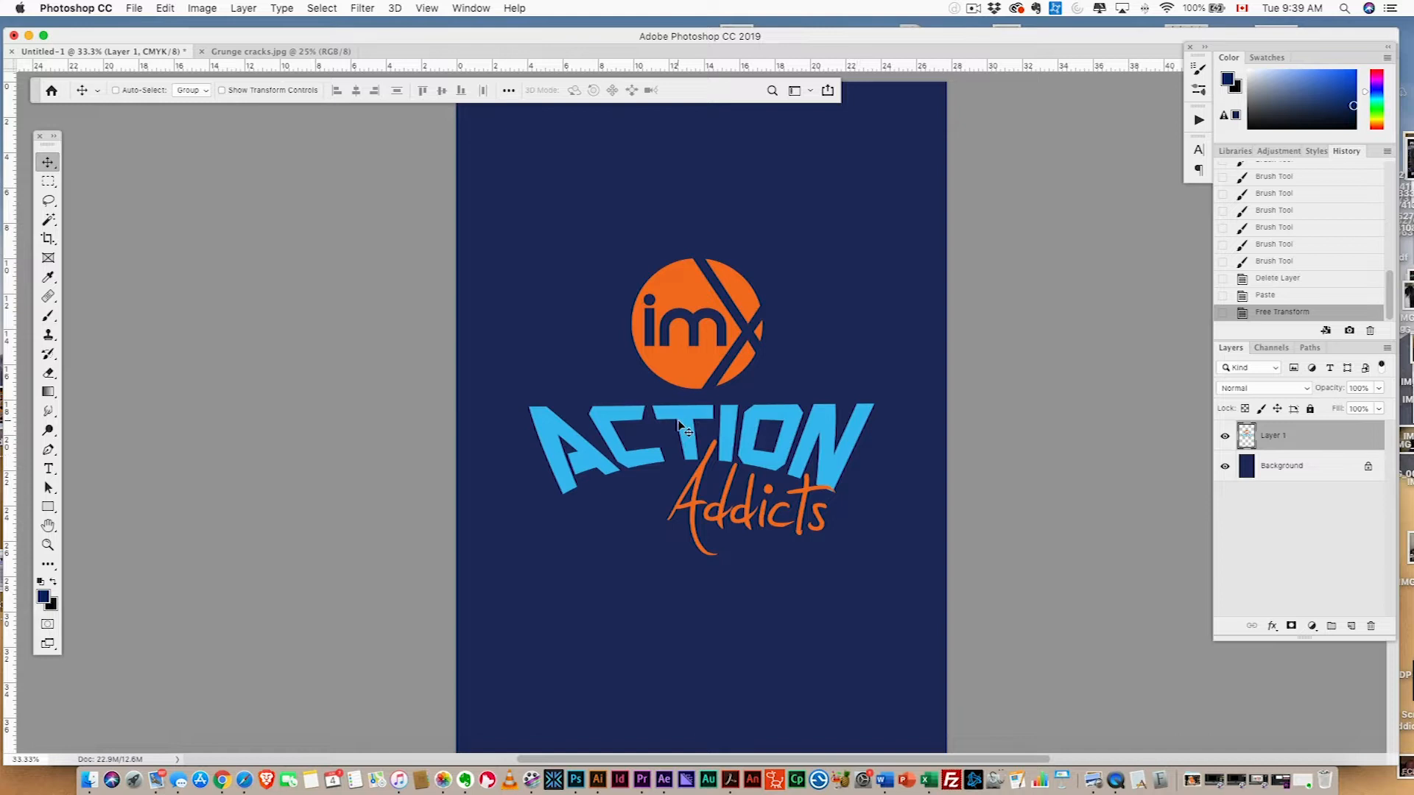
pyautogui.moveTo(985, 547)
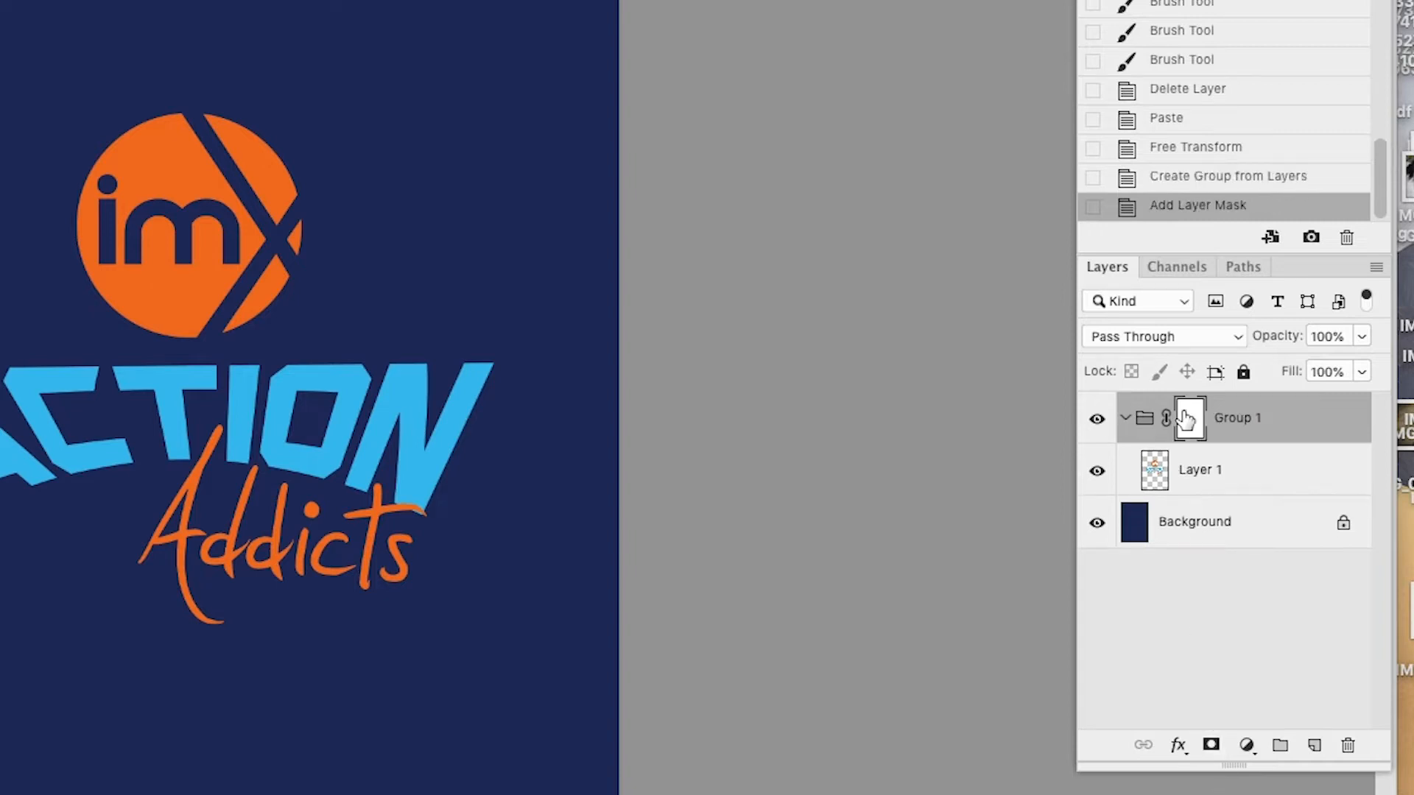
# - Target the logo group's layer mask and move to the Grunge cracks.jpg texture
pyautogui.click(305, 51)
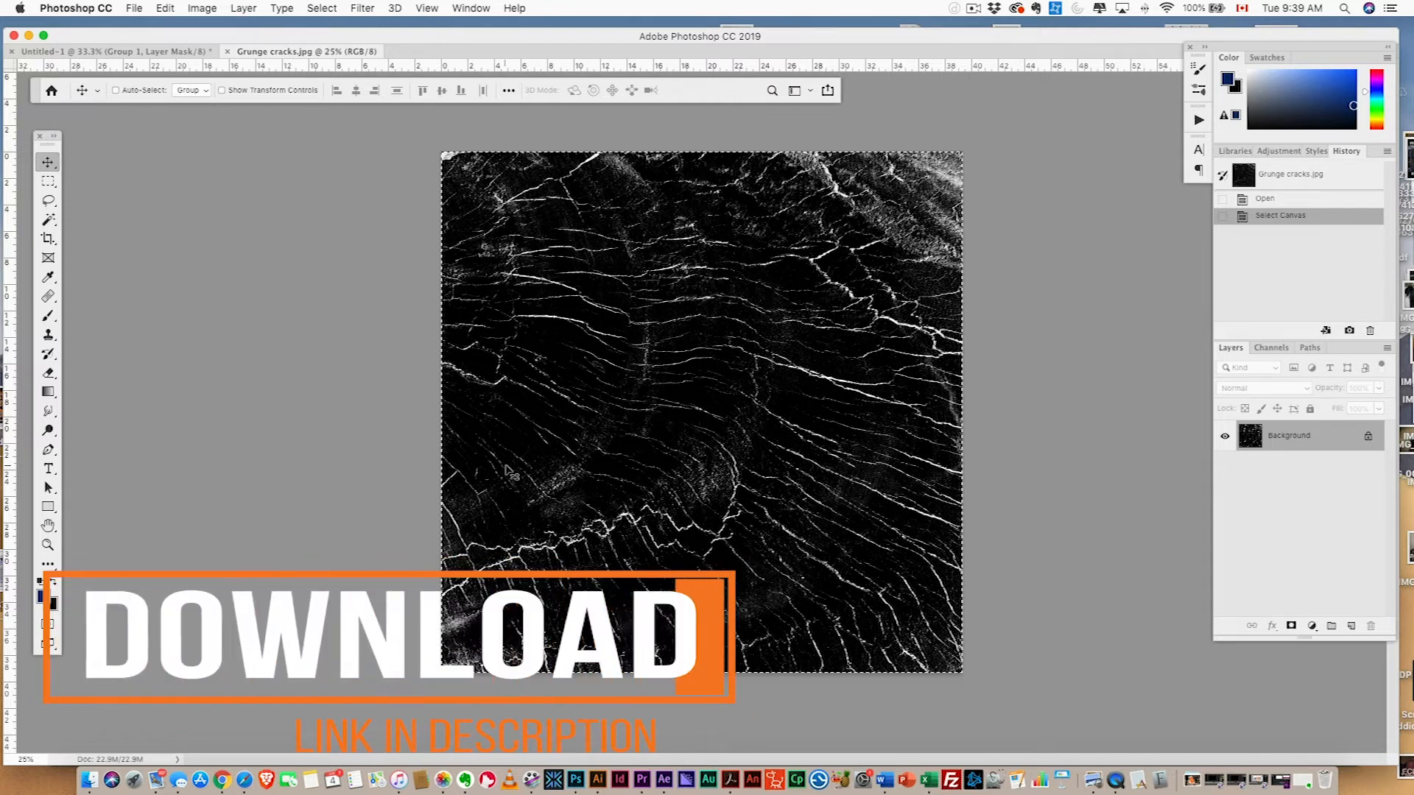
pyautogui.click(117, 50)
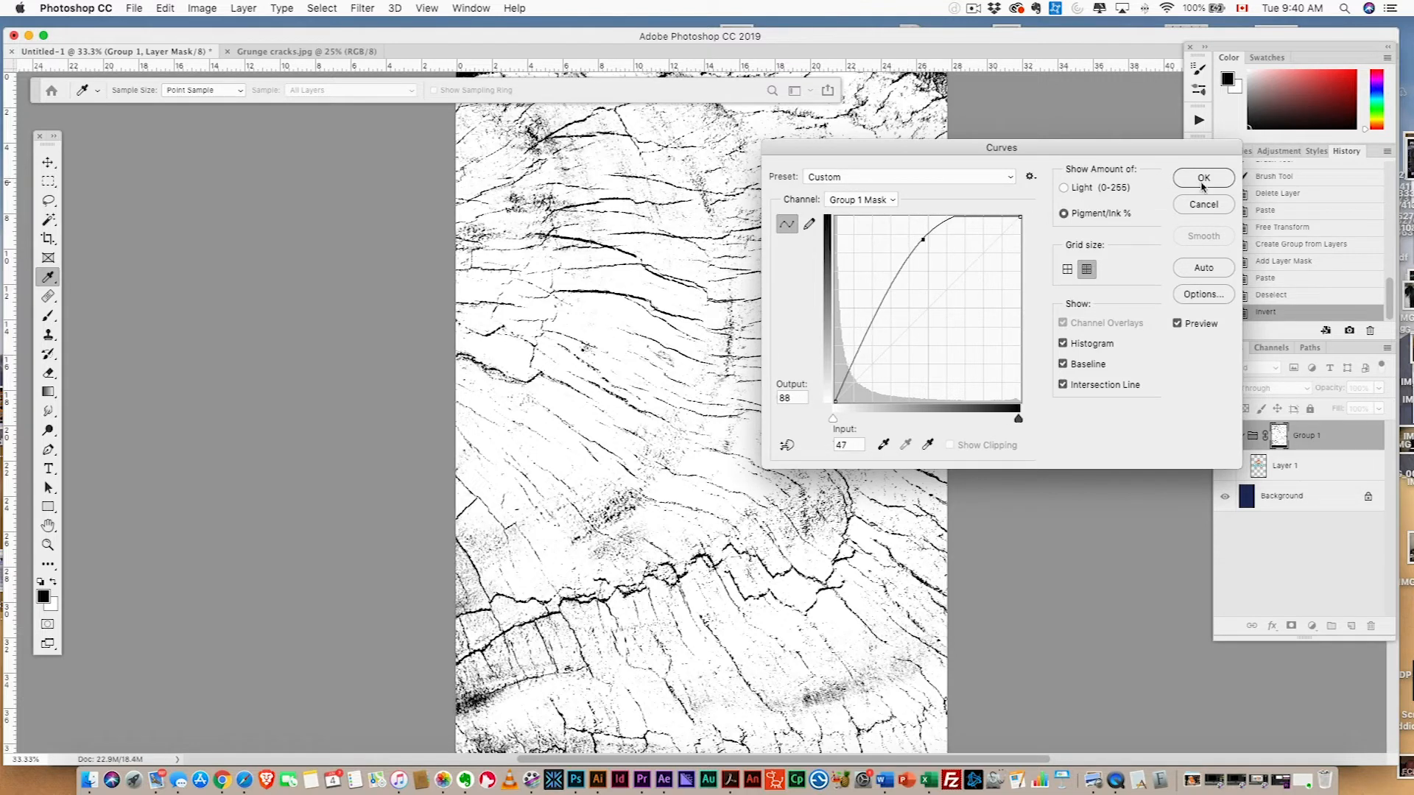
# - Apply a Curves contrast boost to the inverted grunge-crack mask
pyautogui.click(1202, 178)
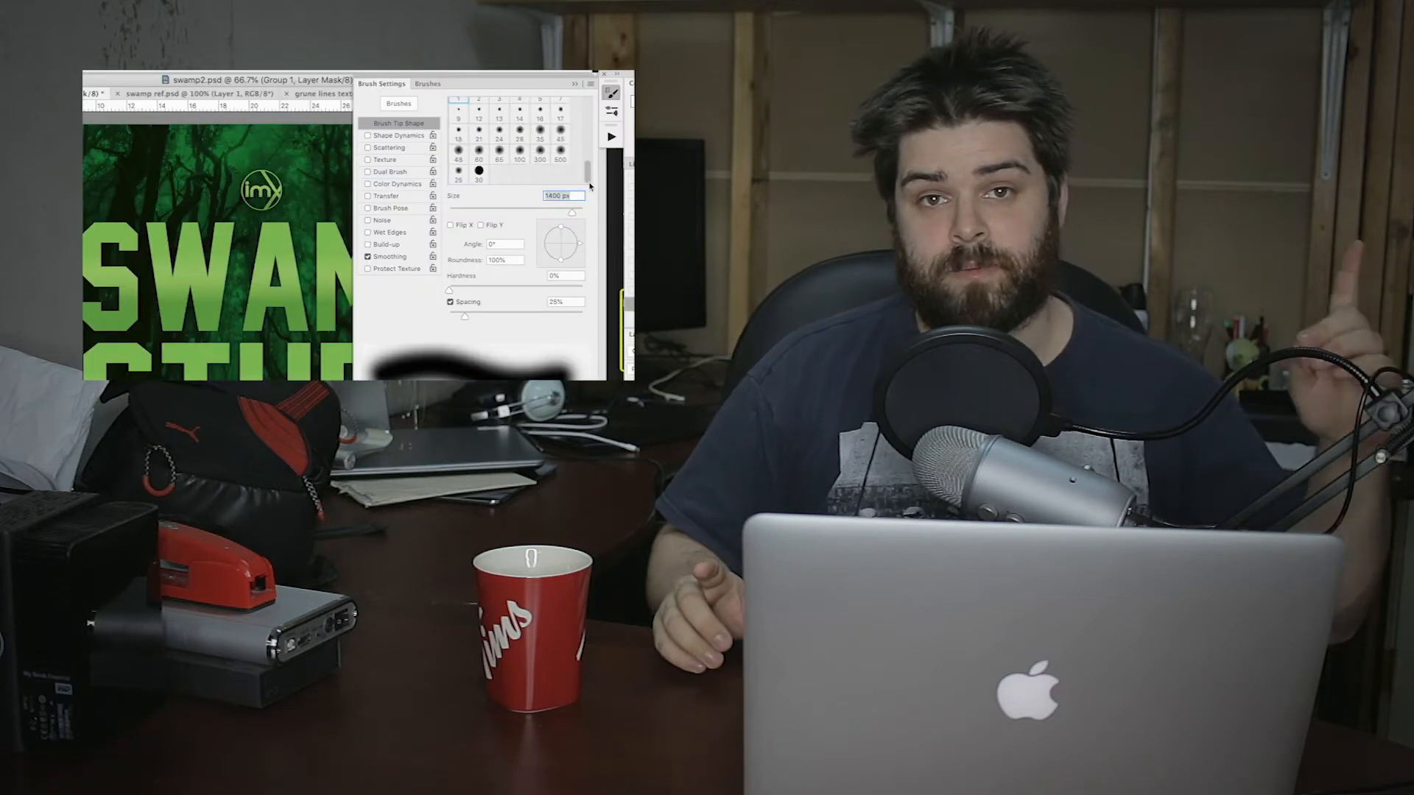
pyautogui.click(367, 148)
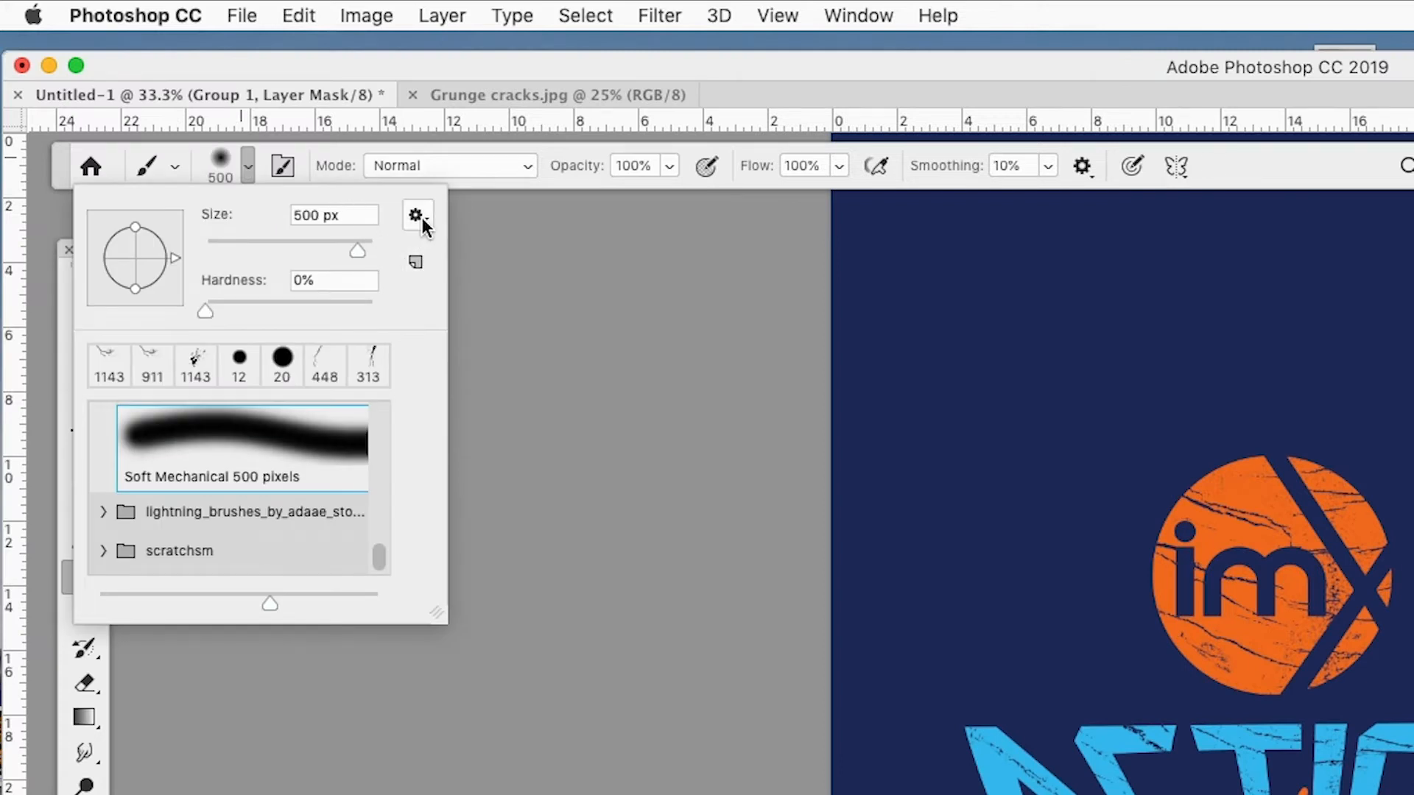
# - Load the lightning brush set and paint a 448 px lightning crack into the group mask
pyautogui.click(416, 215)
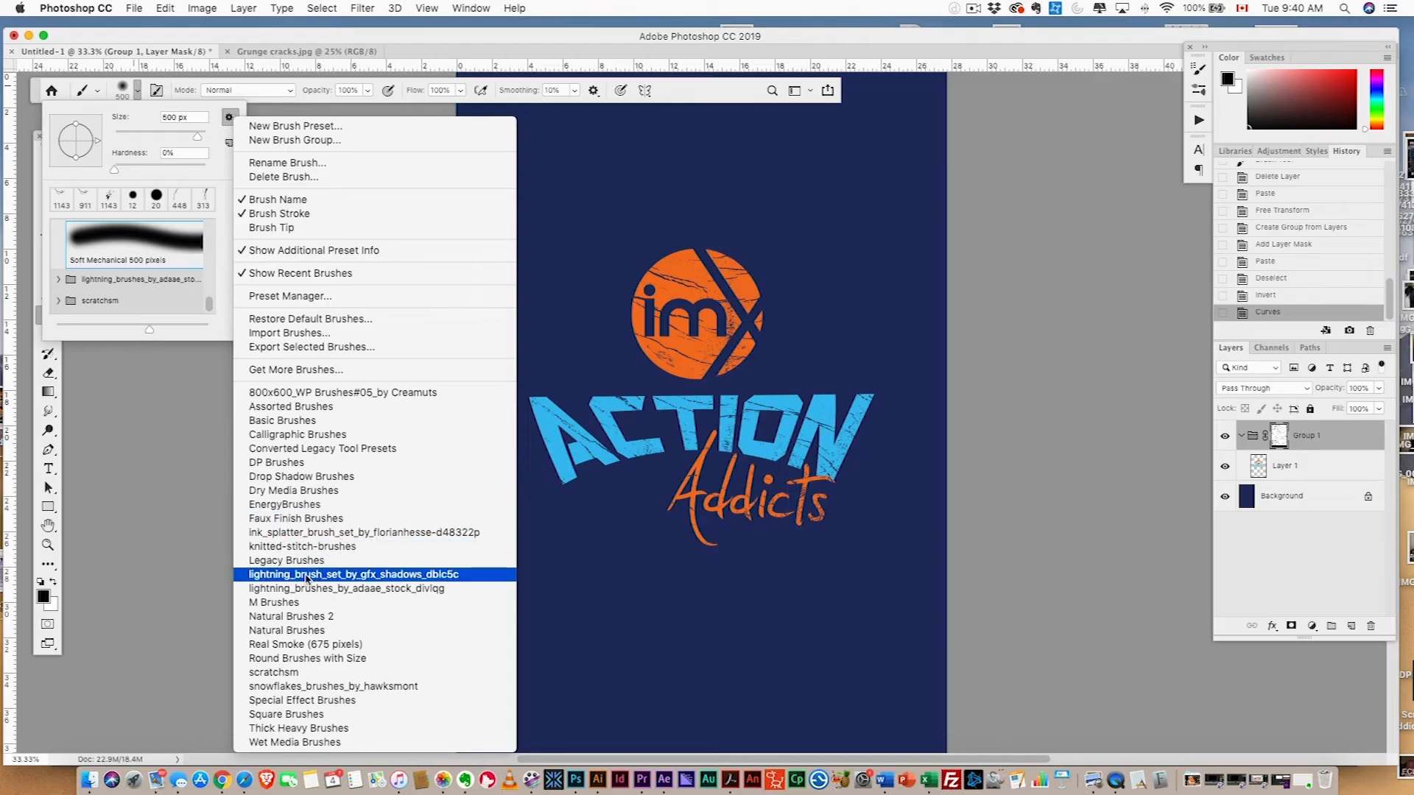
pyautogui.click(346, 587)
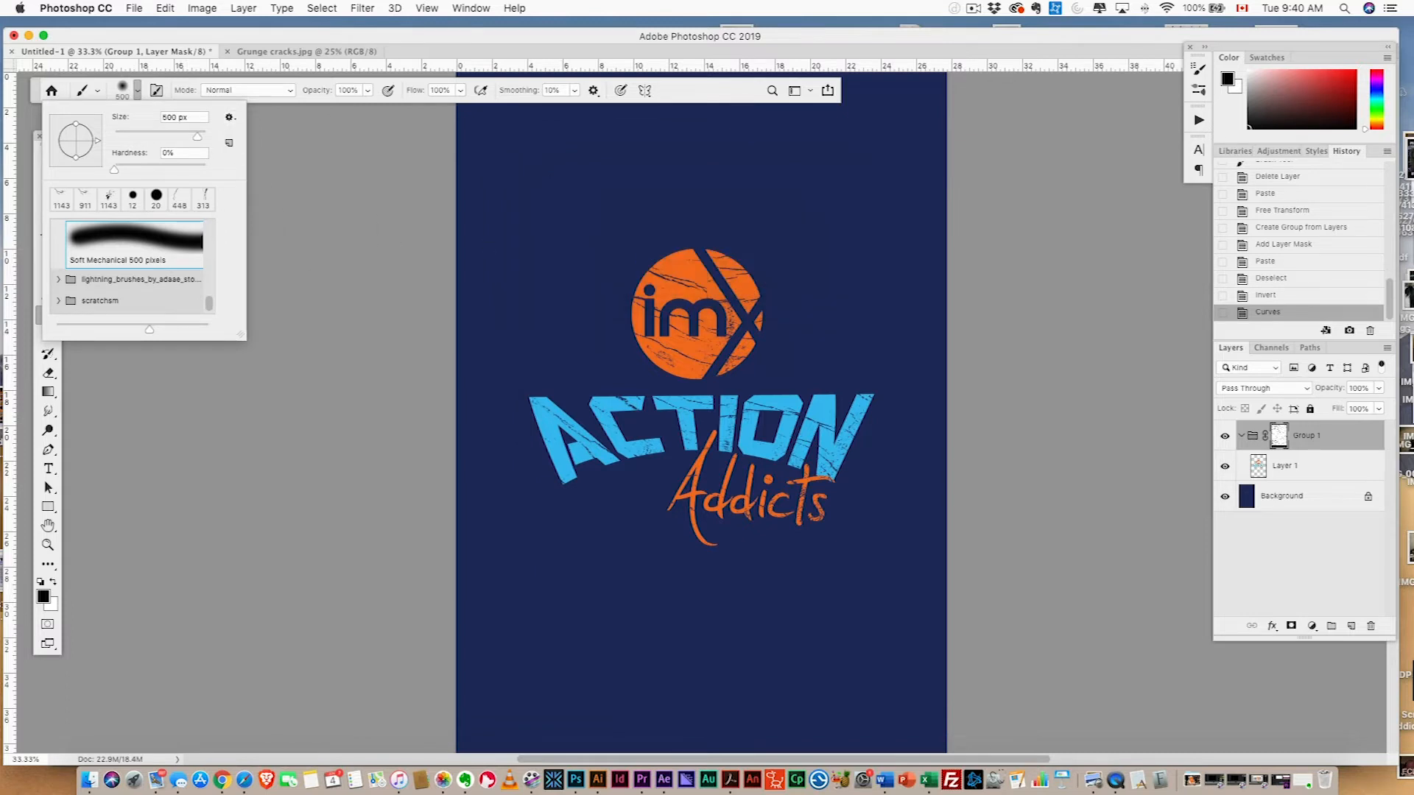
pyautogui.click(1200, 69)
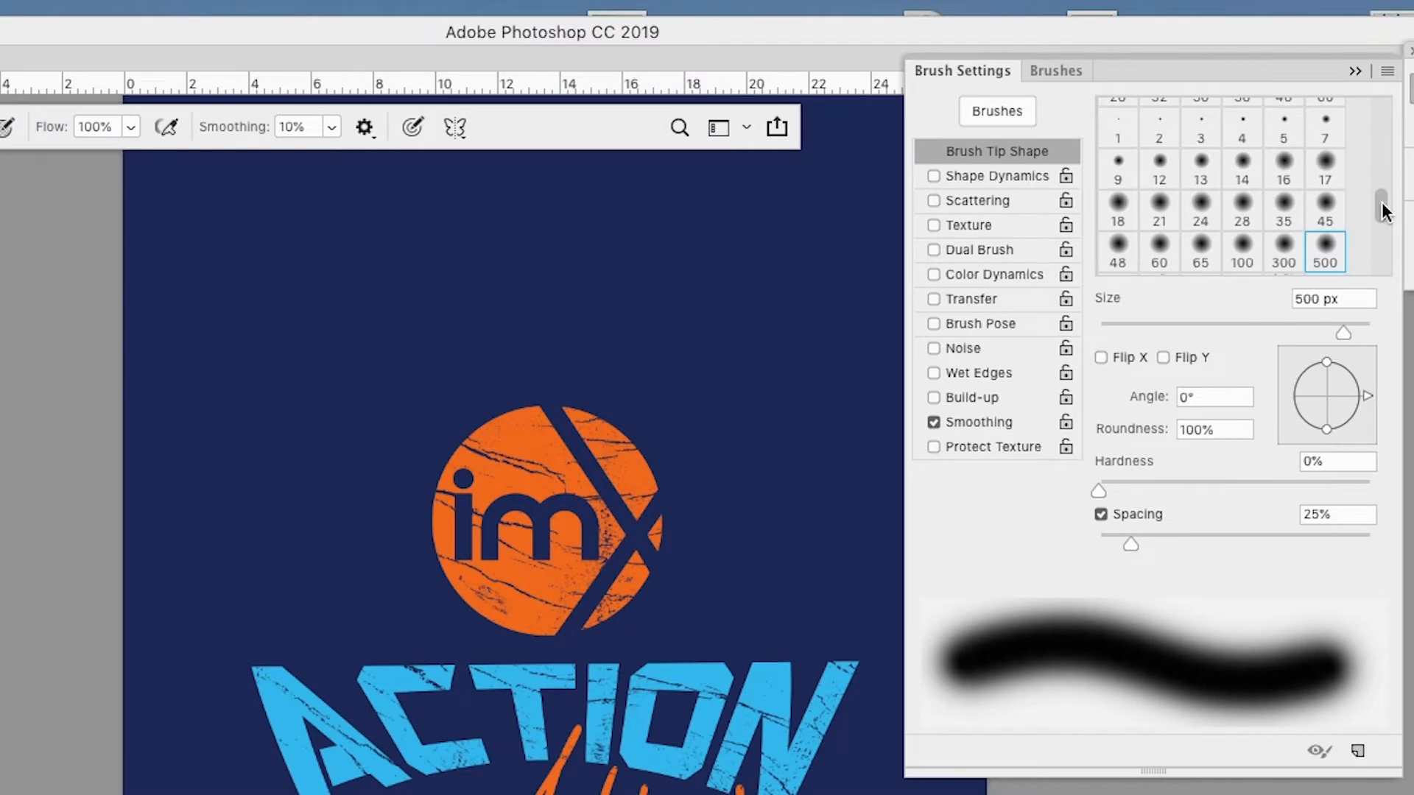
pyautogui.click(1282, 177)
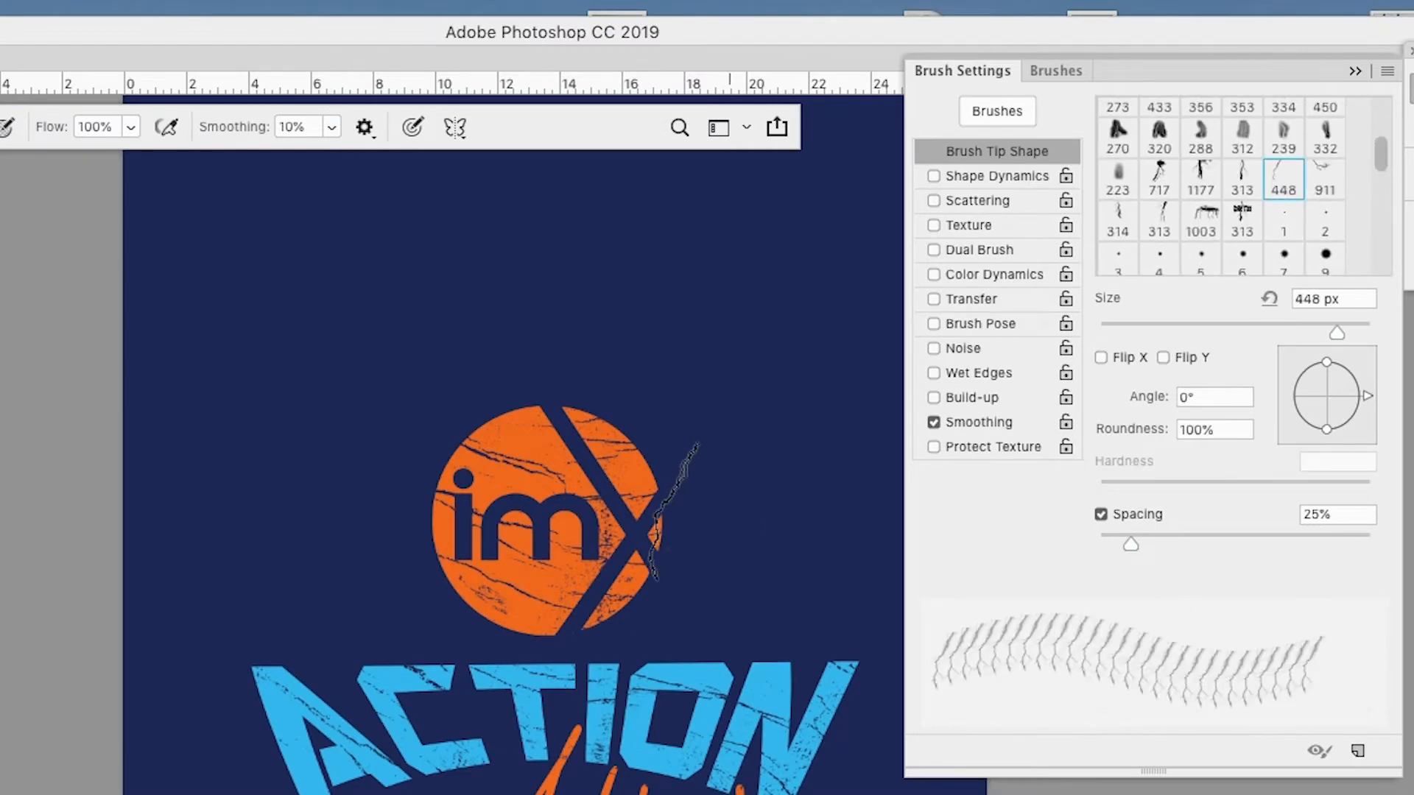
pyautogui.click(1324, 180)
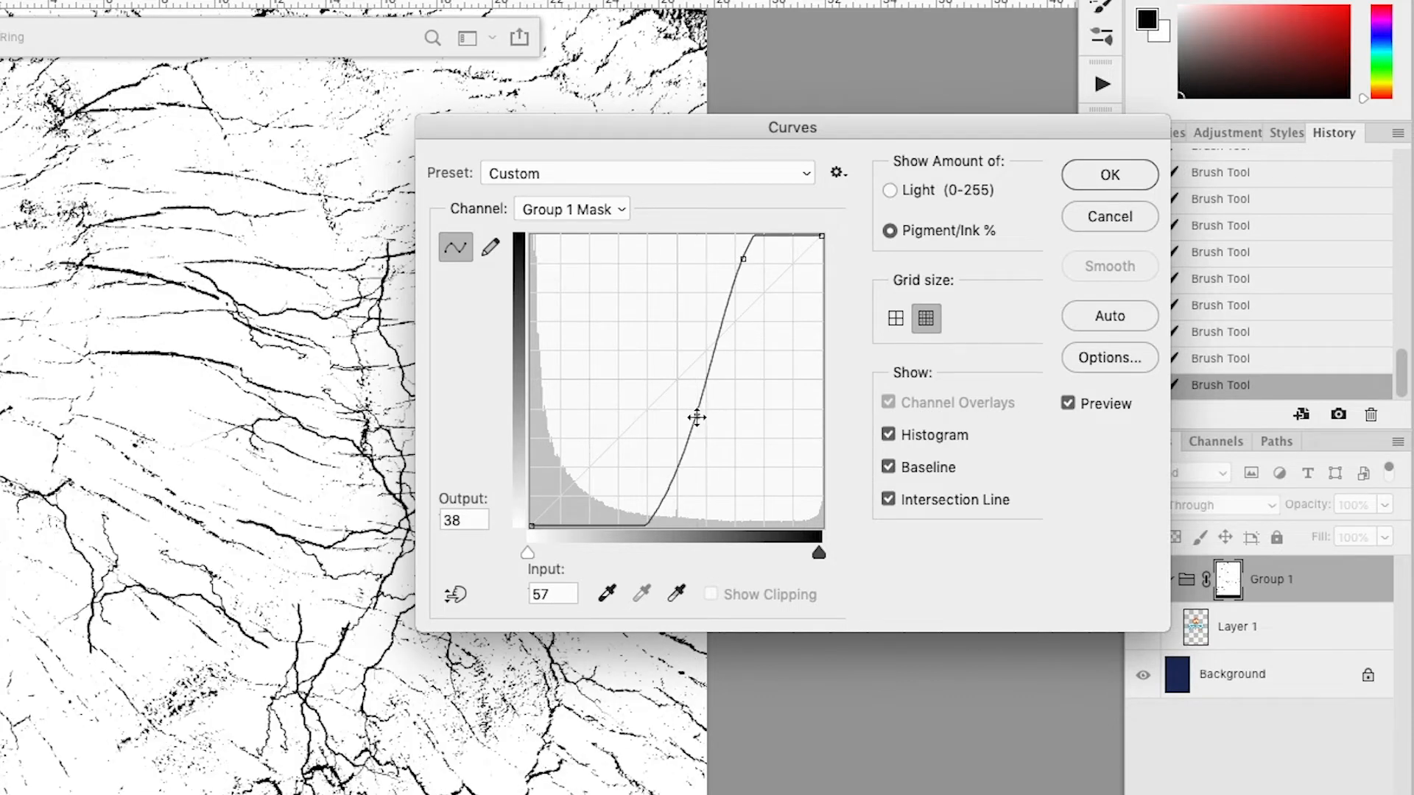
# - Apply a steeper Curves adjustment to sharpen the cracks in the group mask
pyautogui.click(1108, 174)
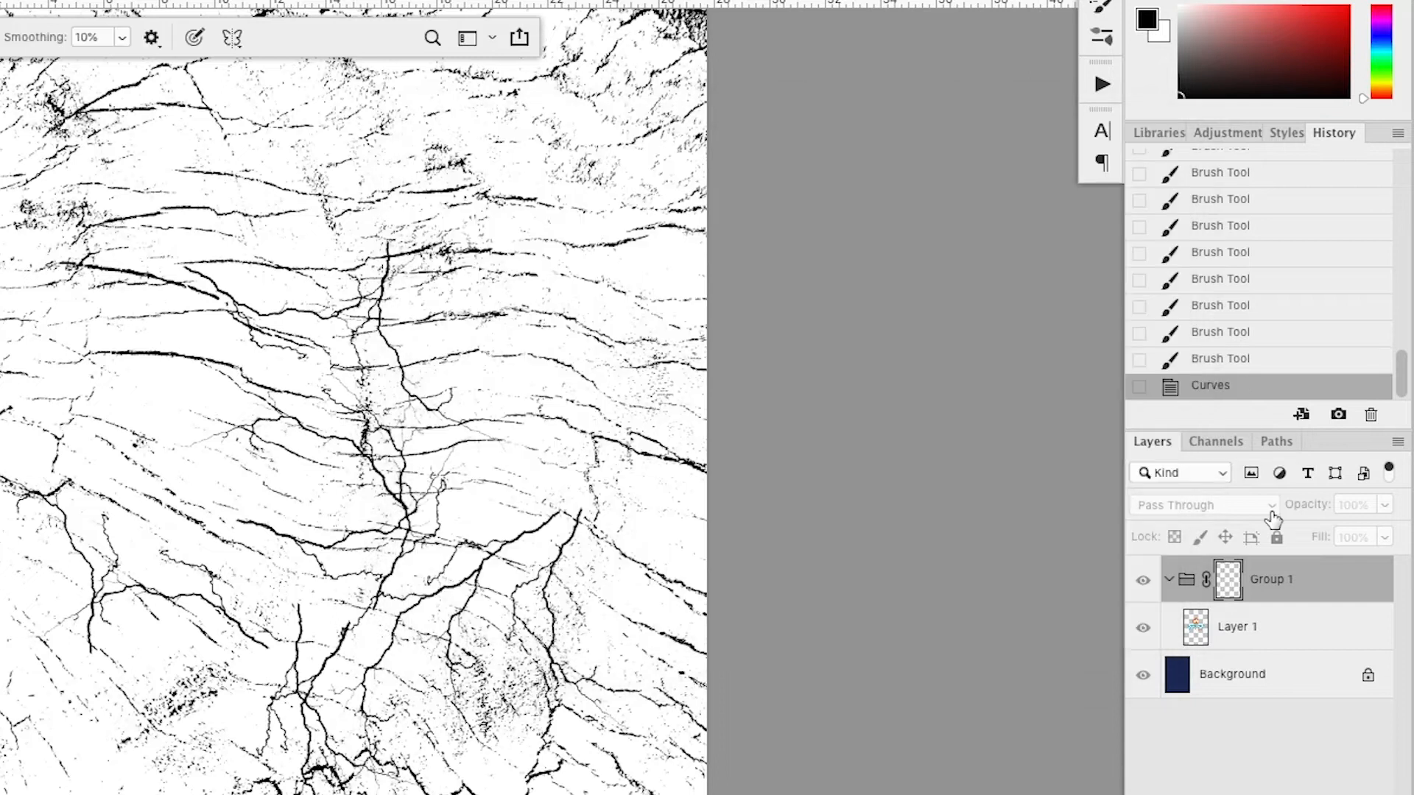
pyautogui.click(1236, 627)
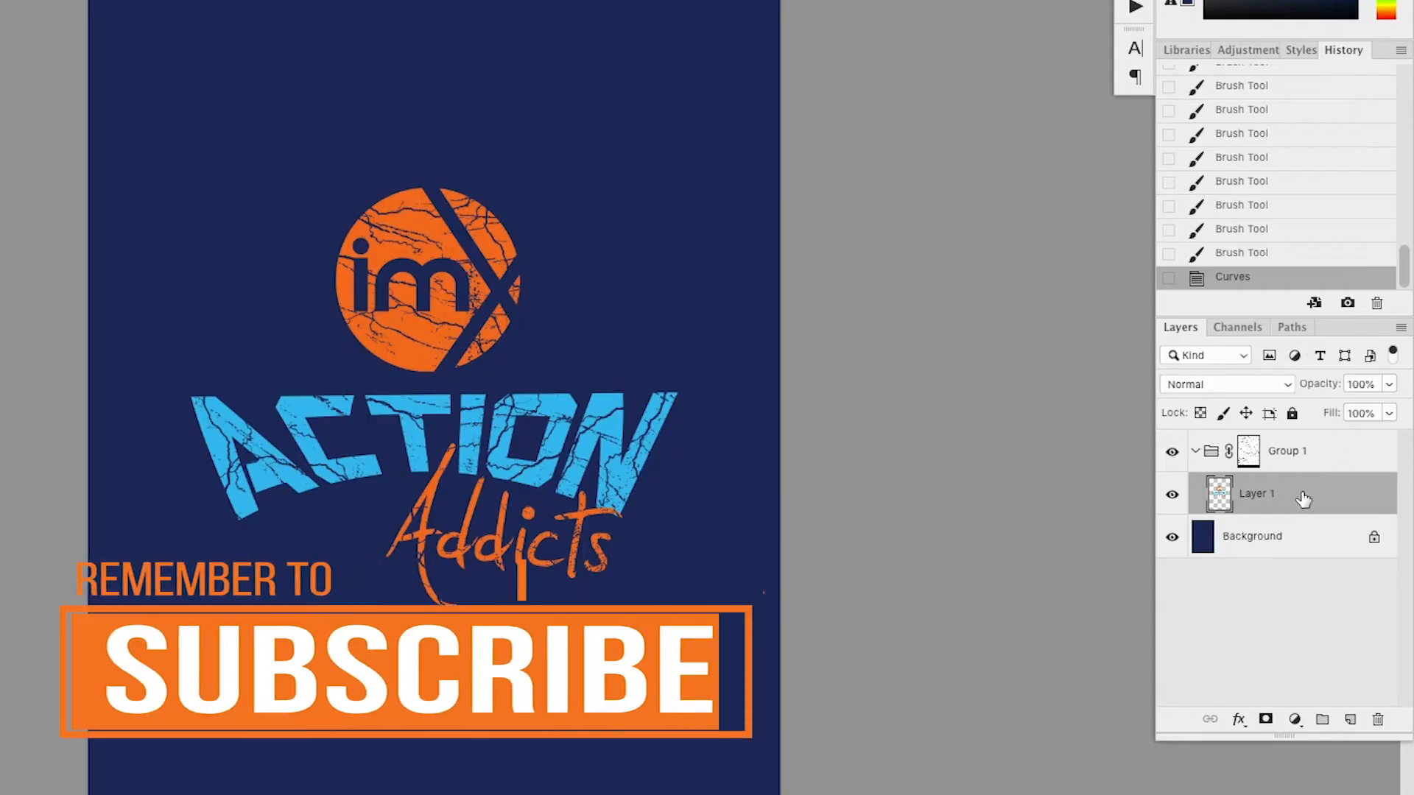
# - Add an orange fill layer above the logo and give it a mask
pyautogui.click(1350, 719)
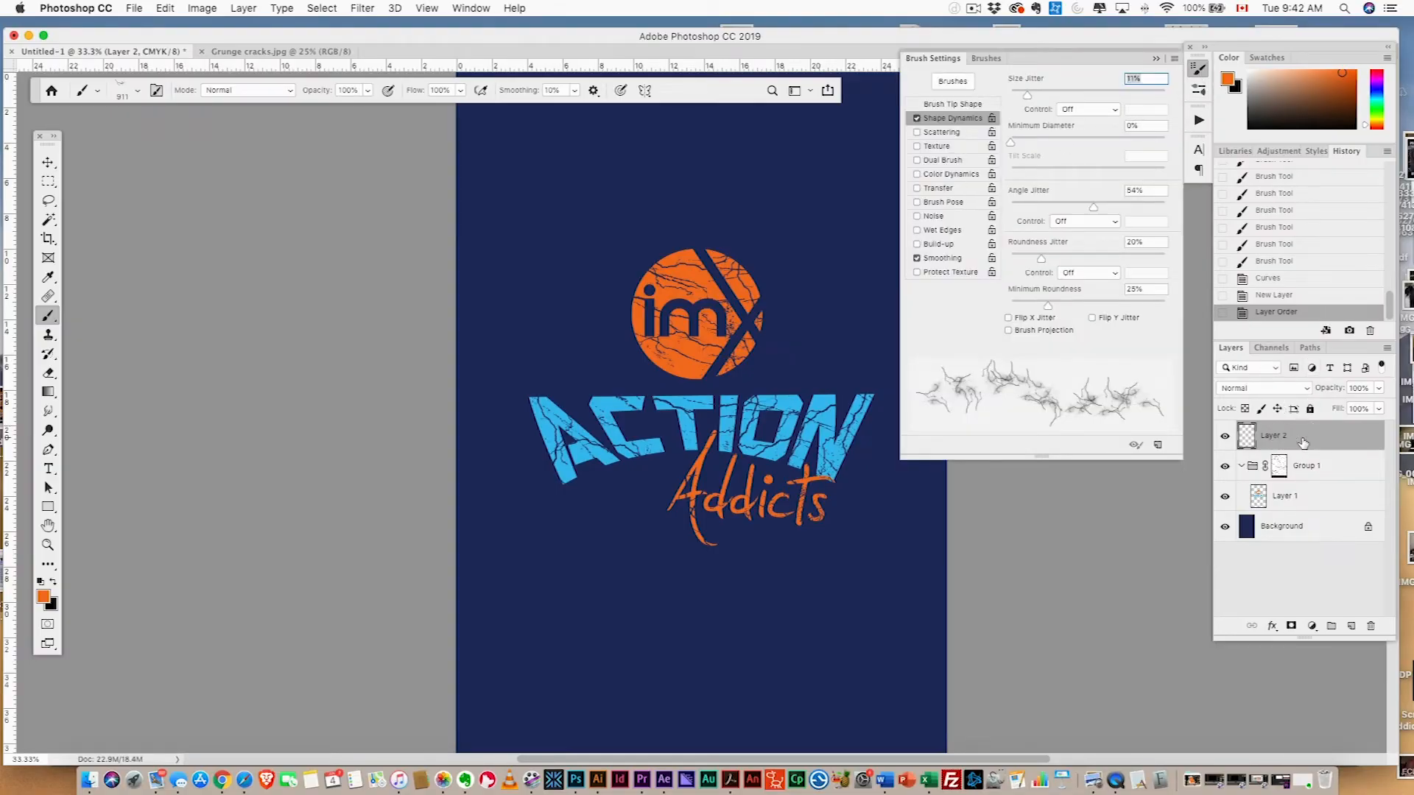
pyautogui.click(1312, 626)
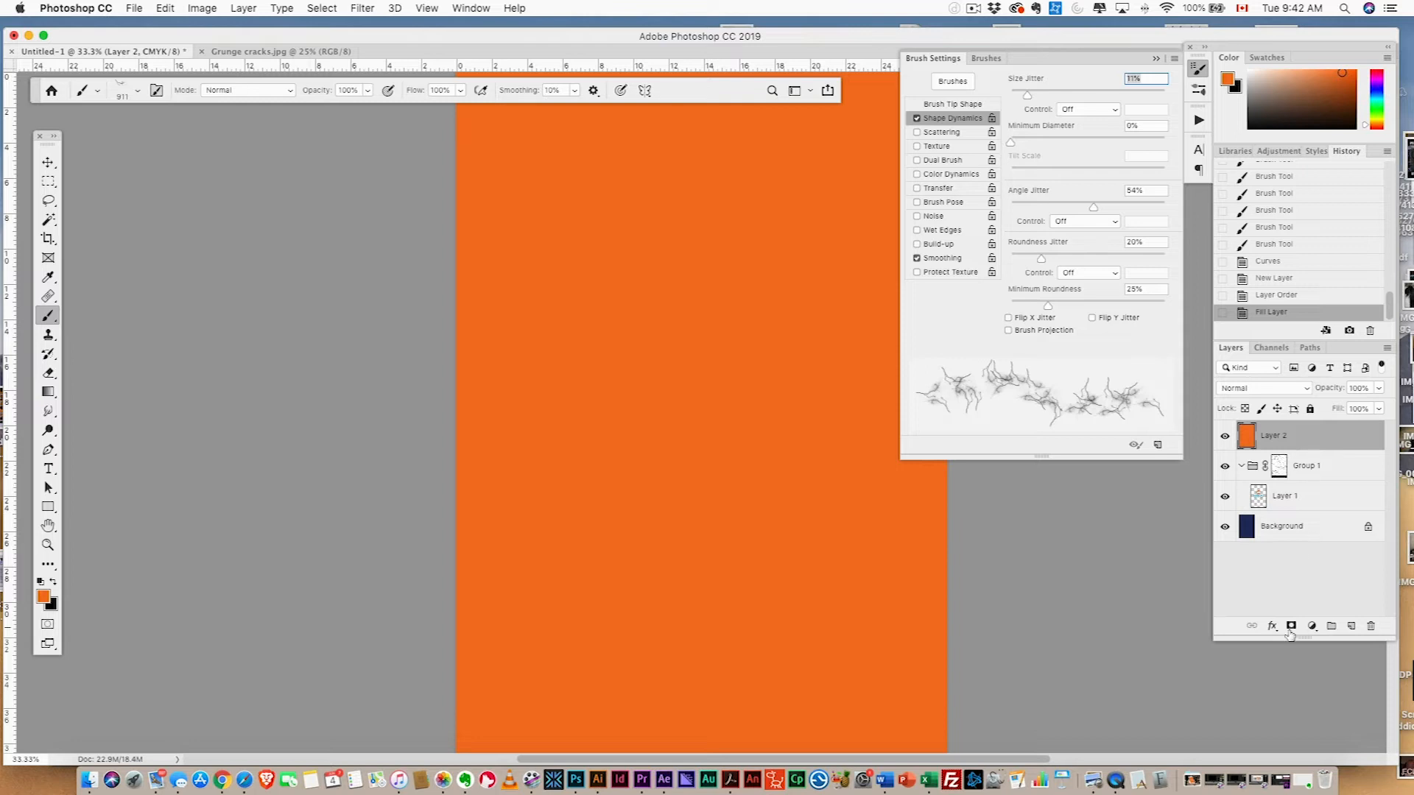
pyautogui.click(1291, 626)
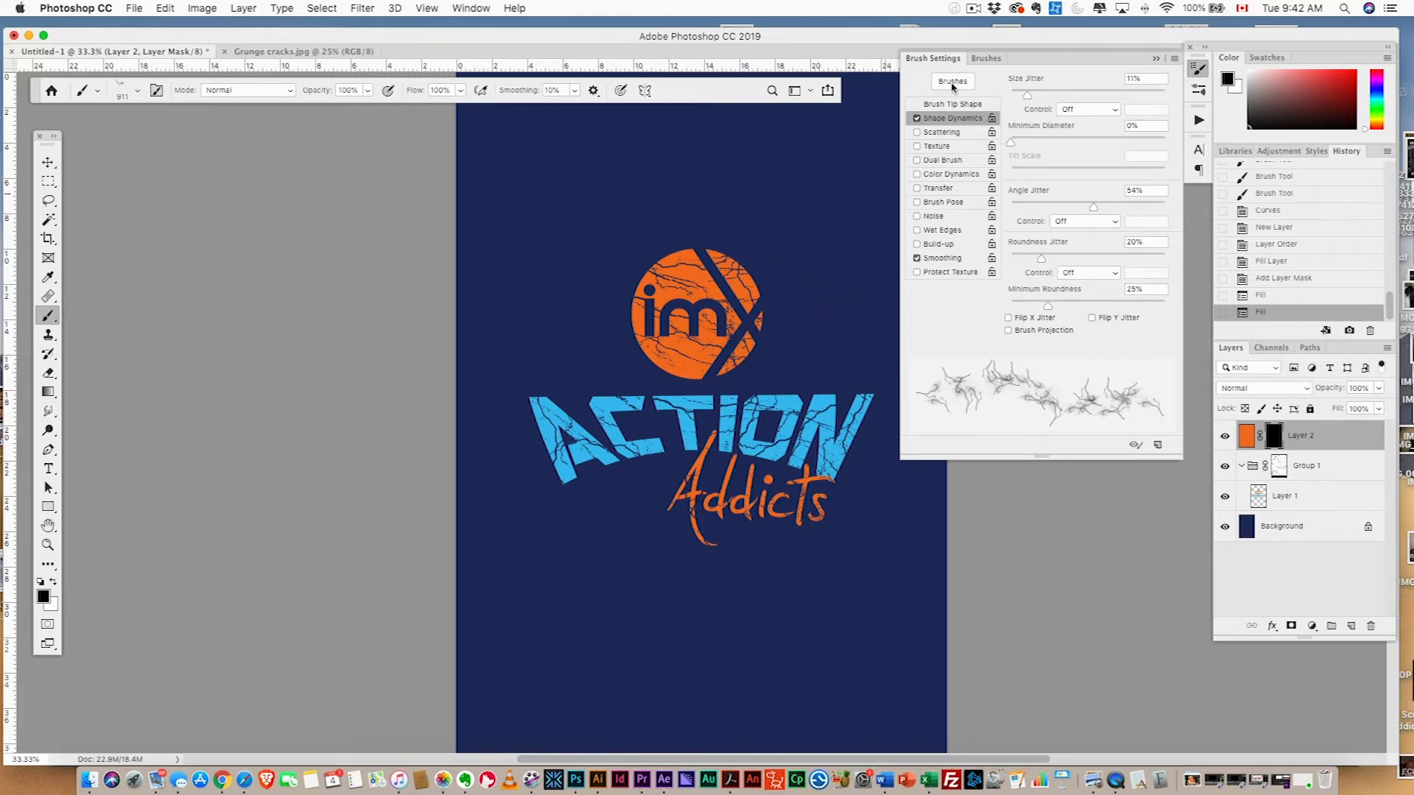
# - Choose a scattered splatter brush tip and stamp orange splatter beside the circle
pyautogui.click(1189, 47)
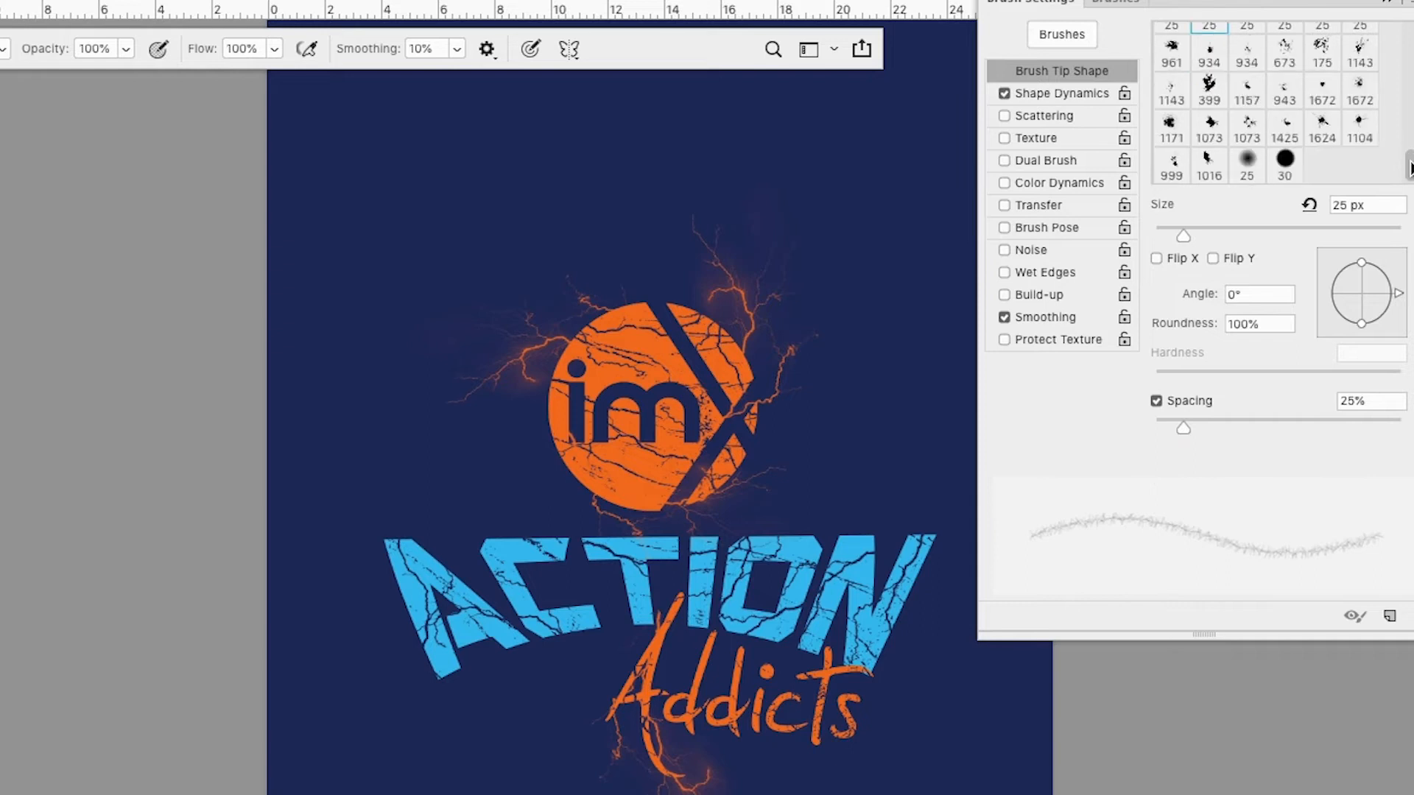
pyautogui.click(1246, 52)
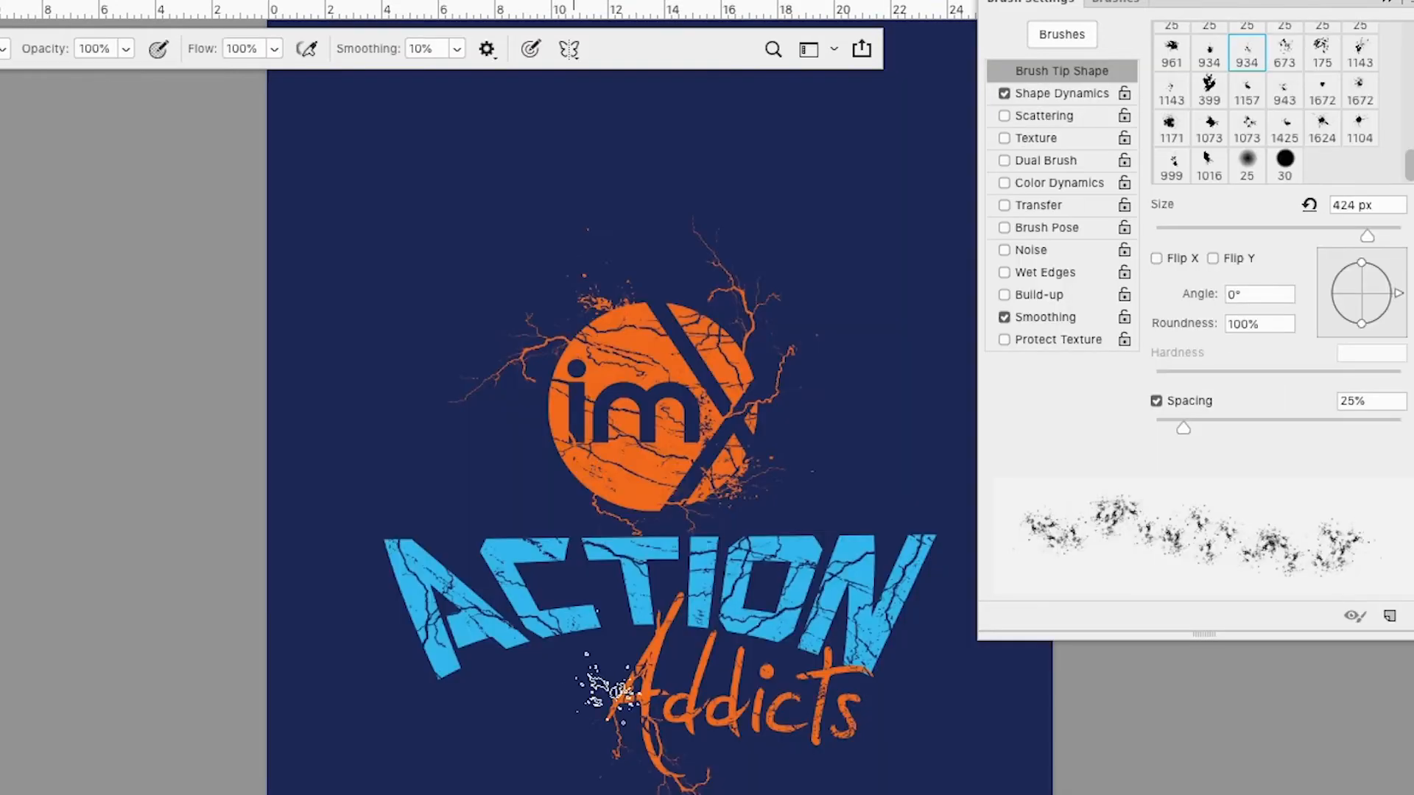
pyautogui.click(1208, 85)
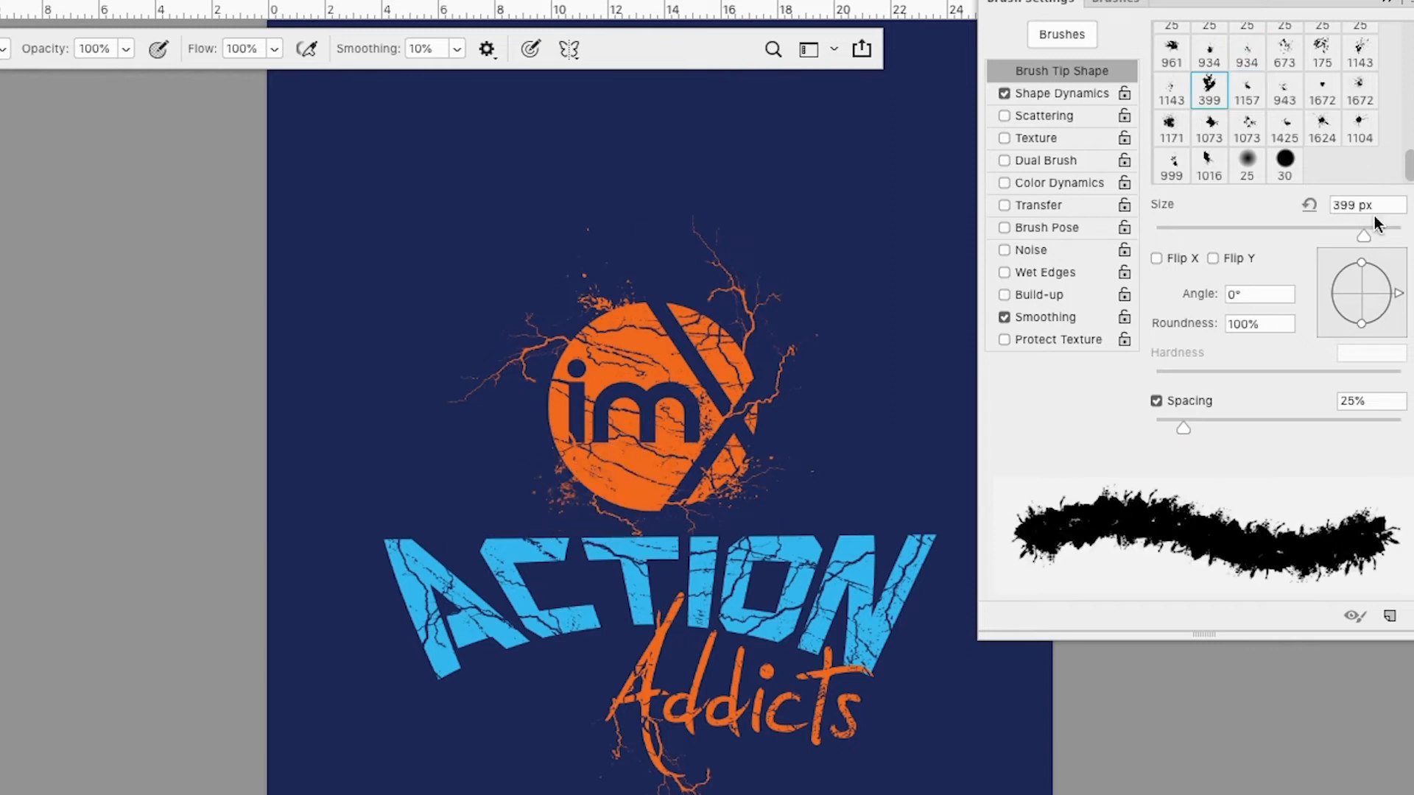
pyautogui.click(1208, 54)
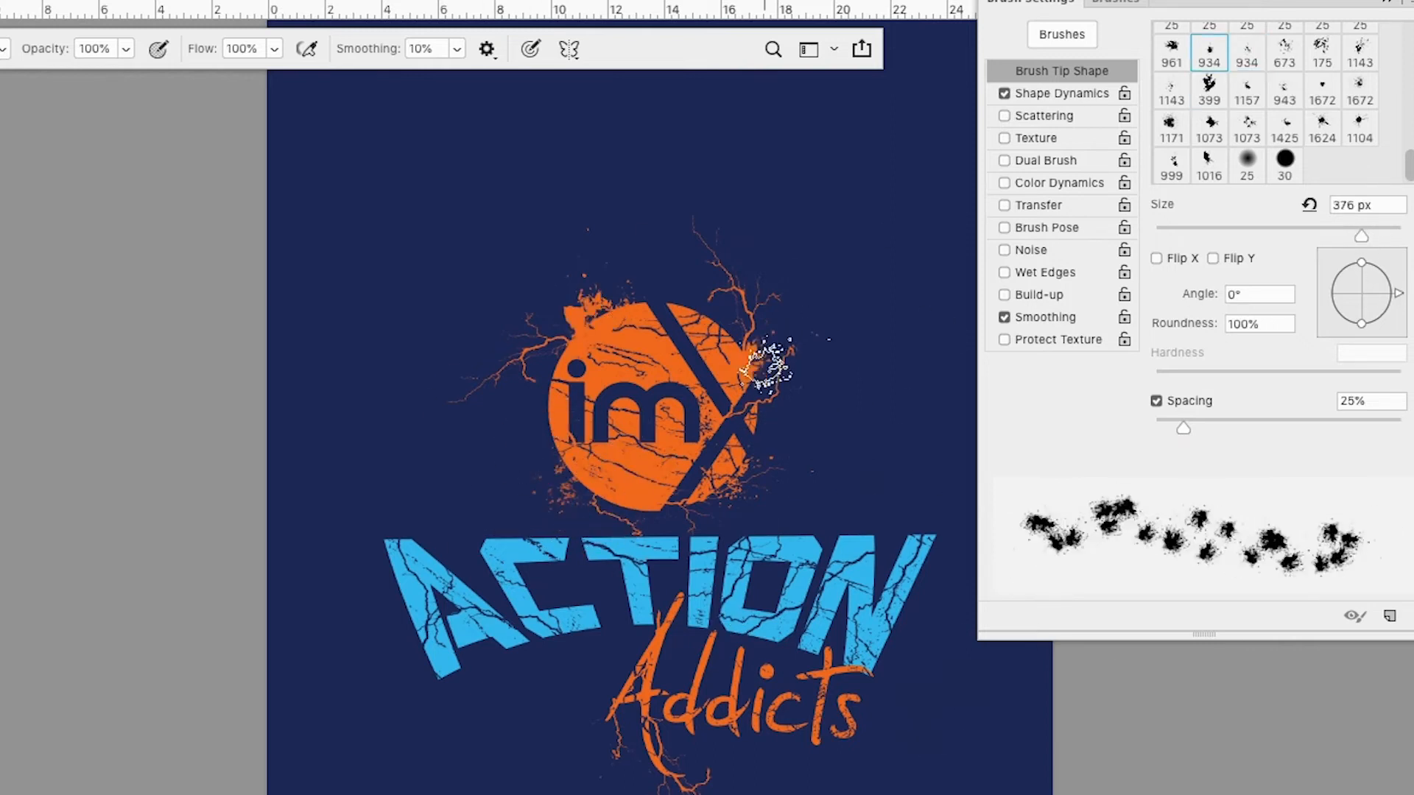
pyautogui.click(1170, 86)
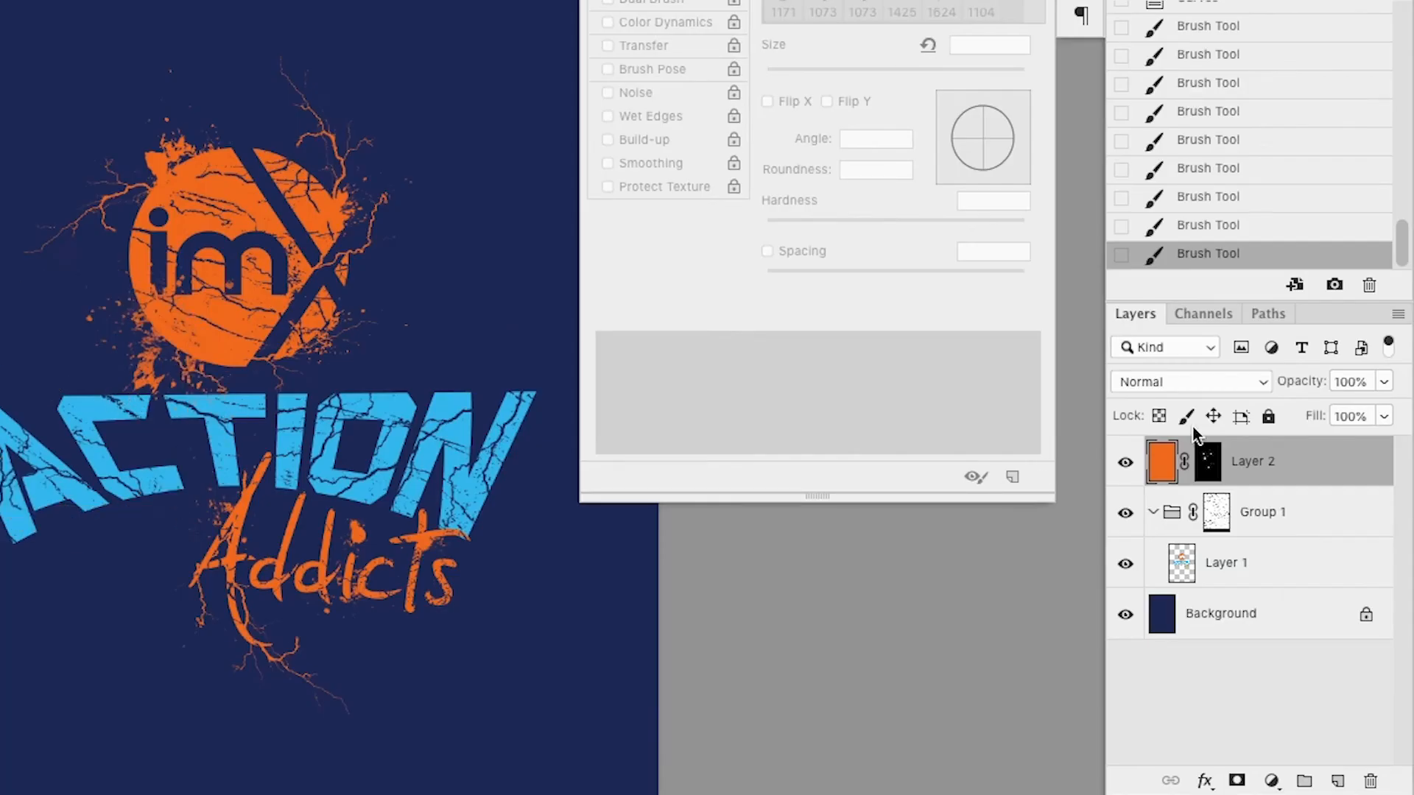
# - Create a blue fill layer for splatter around the ACTION lettering and select it
pyautogui.click(1337, 780)
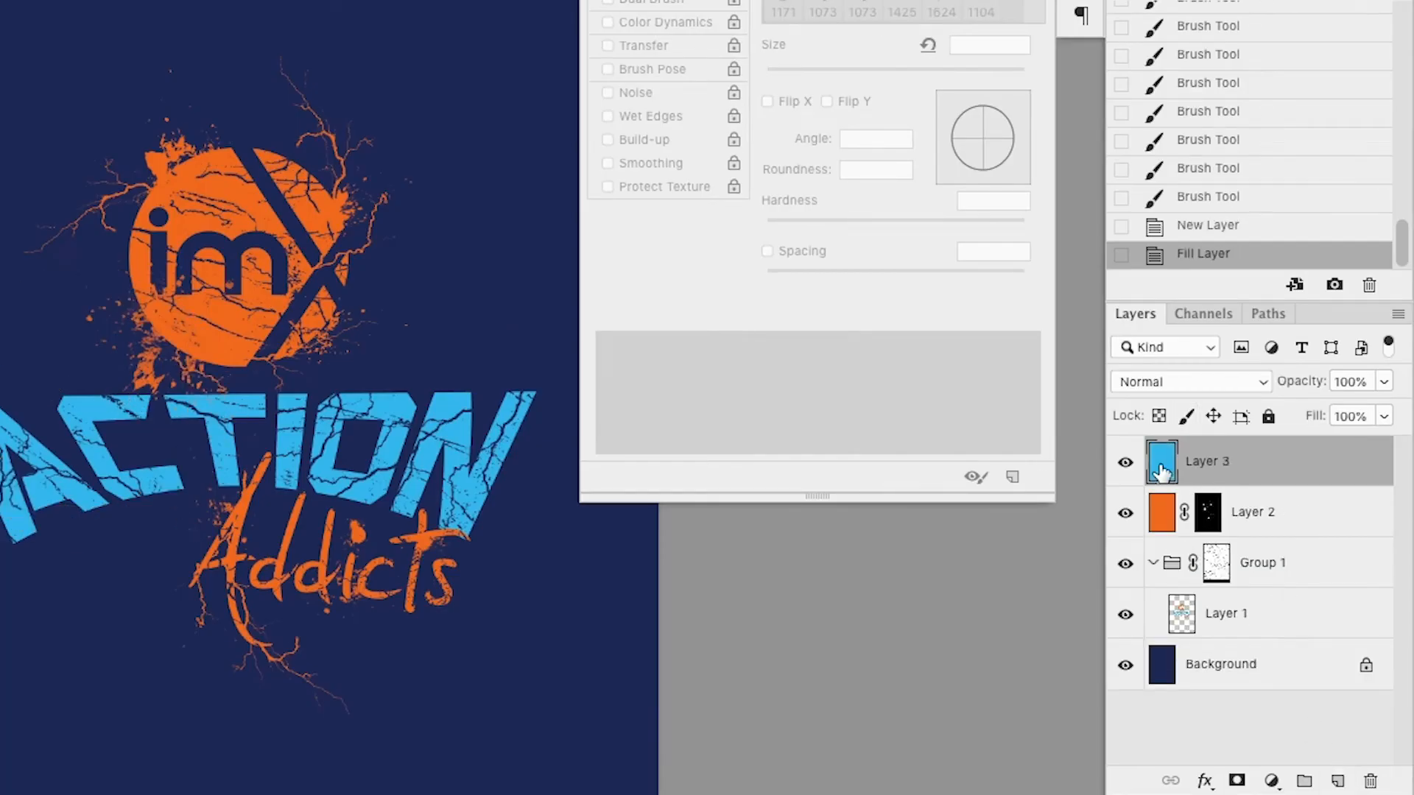
pyautogui.click(1236, 780)
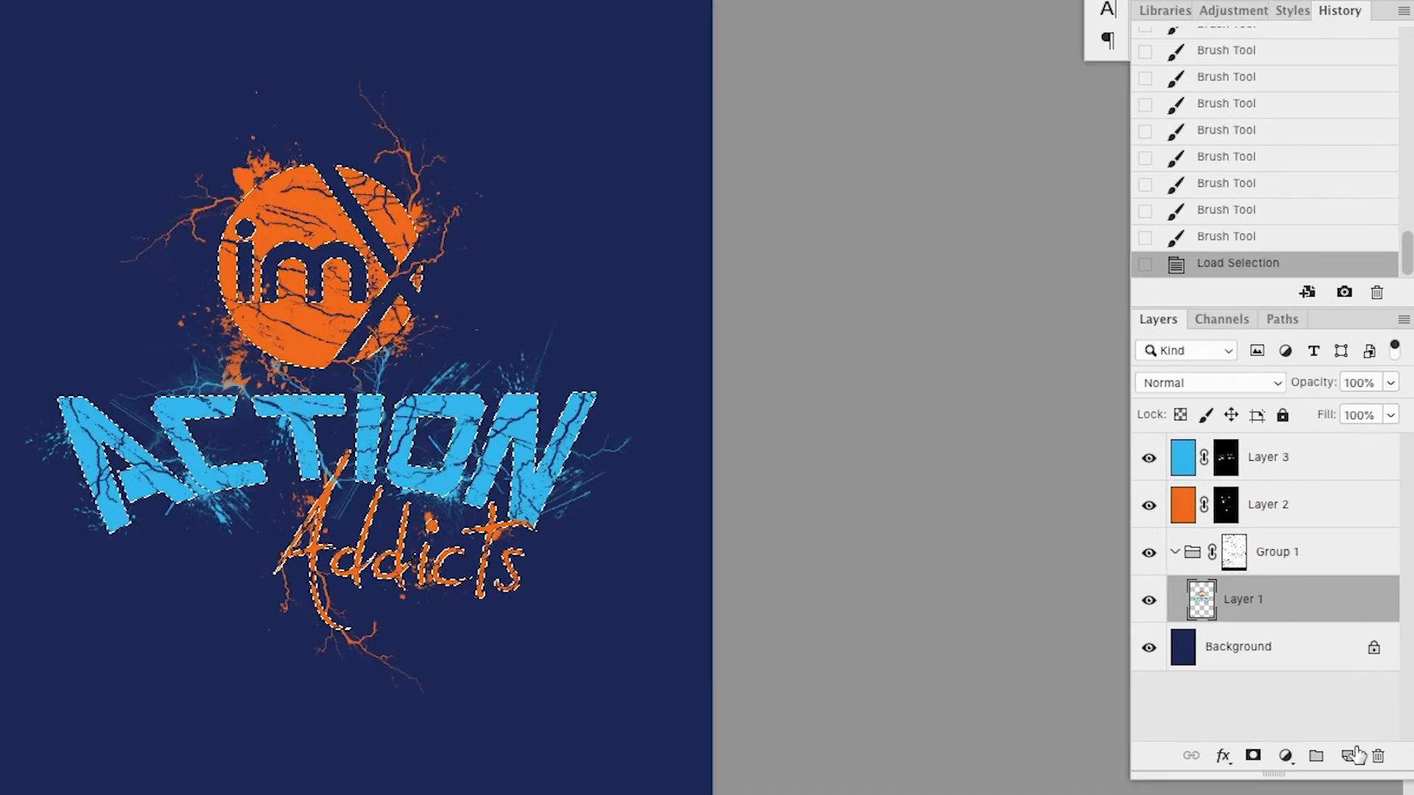
# - Add a new layer and build the black shadow layer beneath the logo
pyautogui.click(1347, 755)
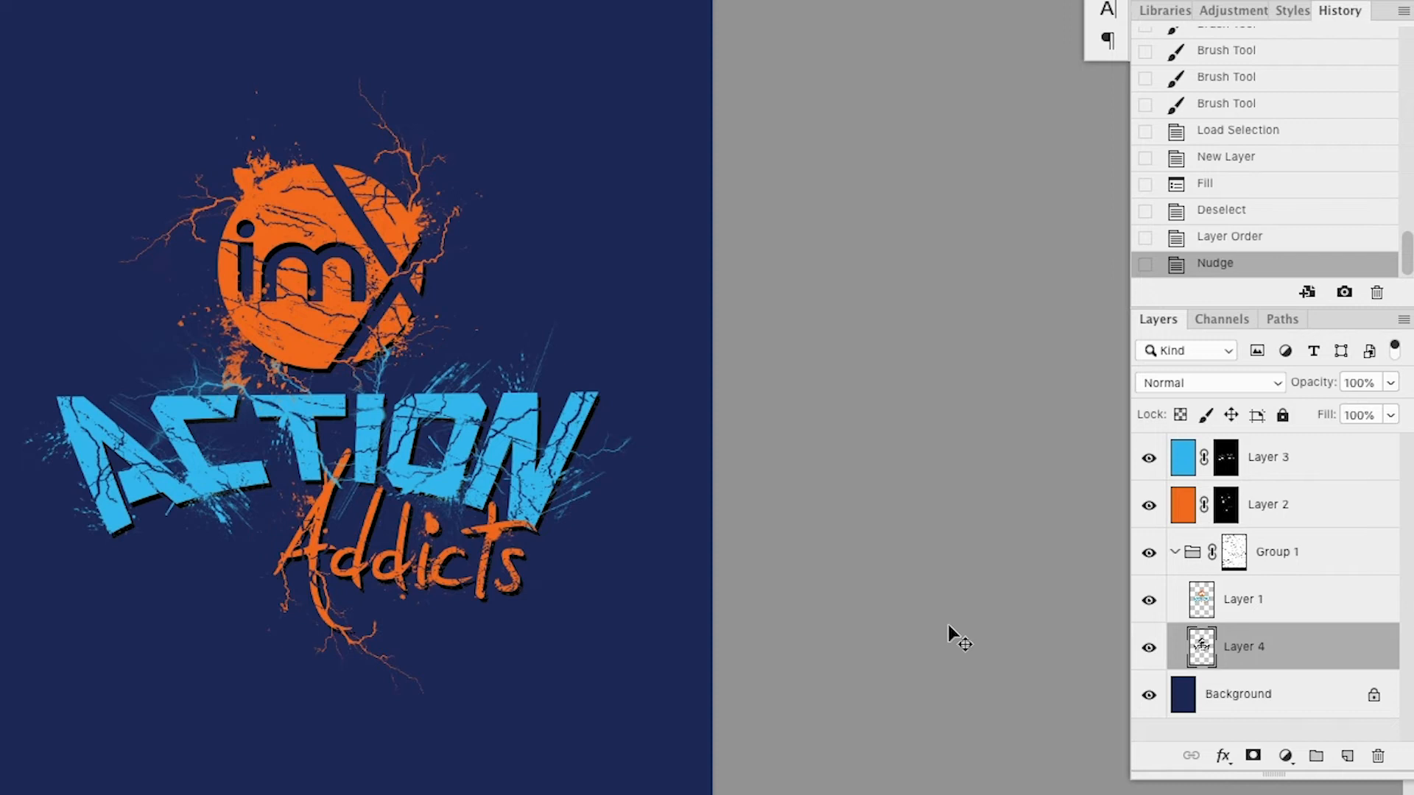
pyautogui.moveTo(1091, 613)
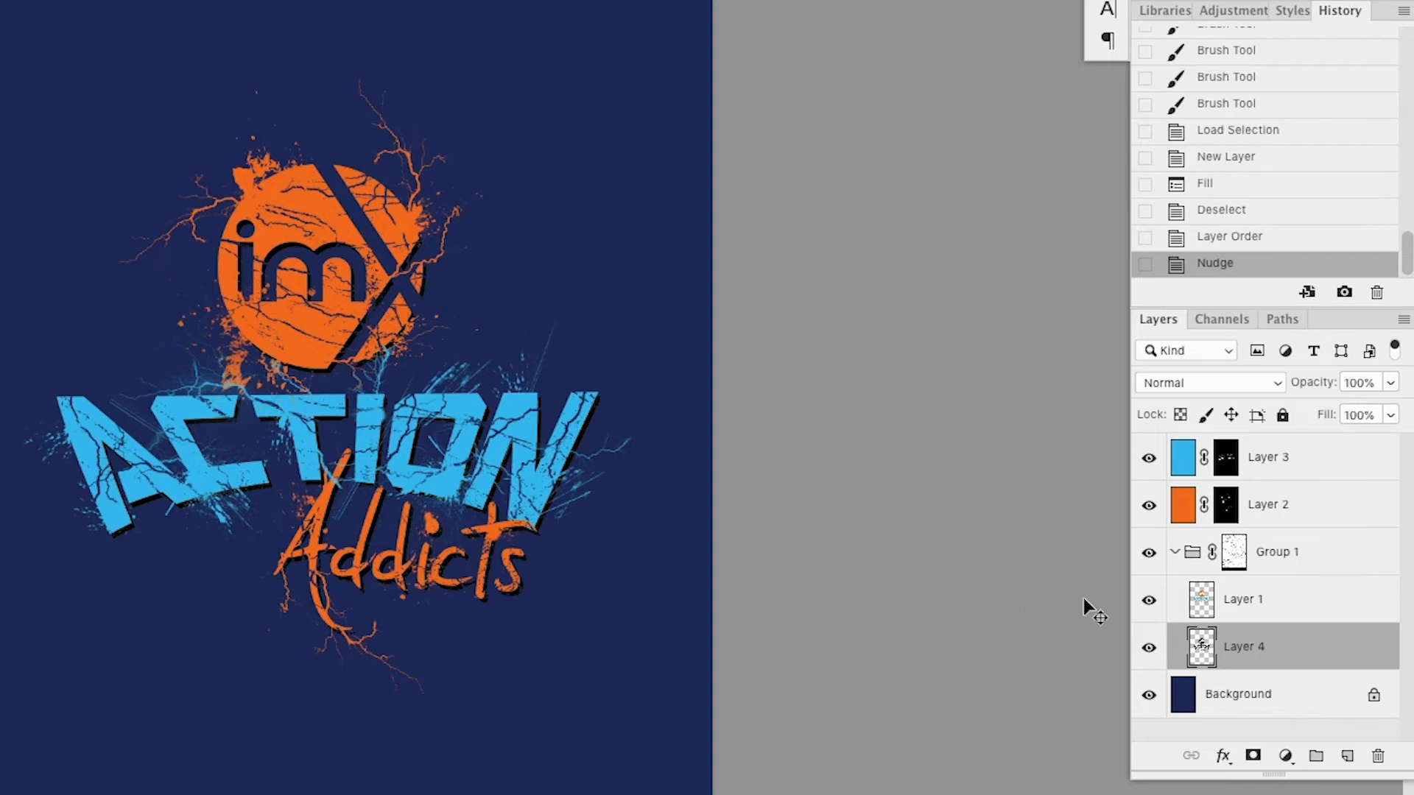
pyautogui.click(1148, 694)
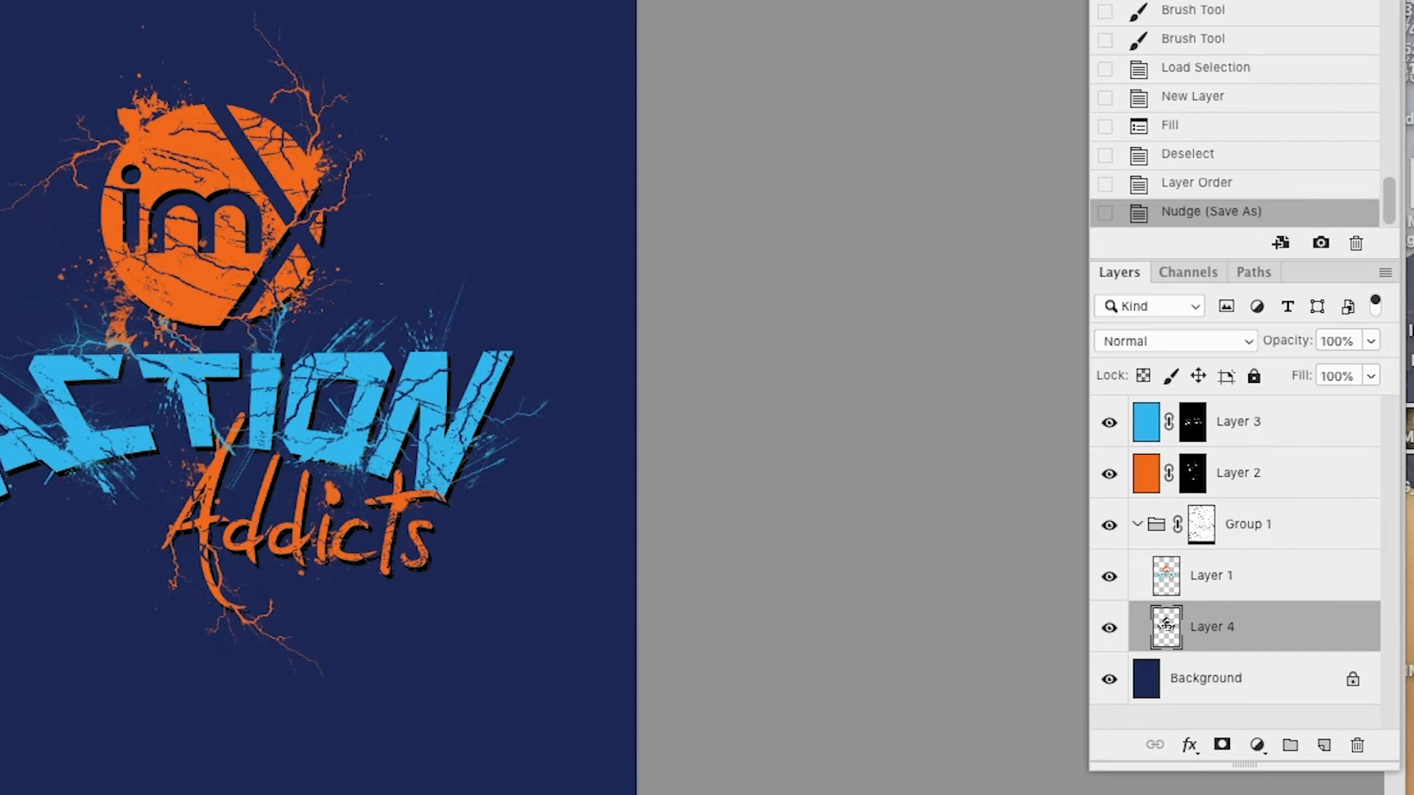
# - Copy the merged logo into a new transparent document
pyautogui.click(1237, 473)
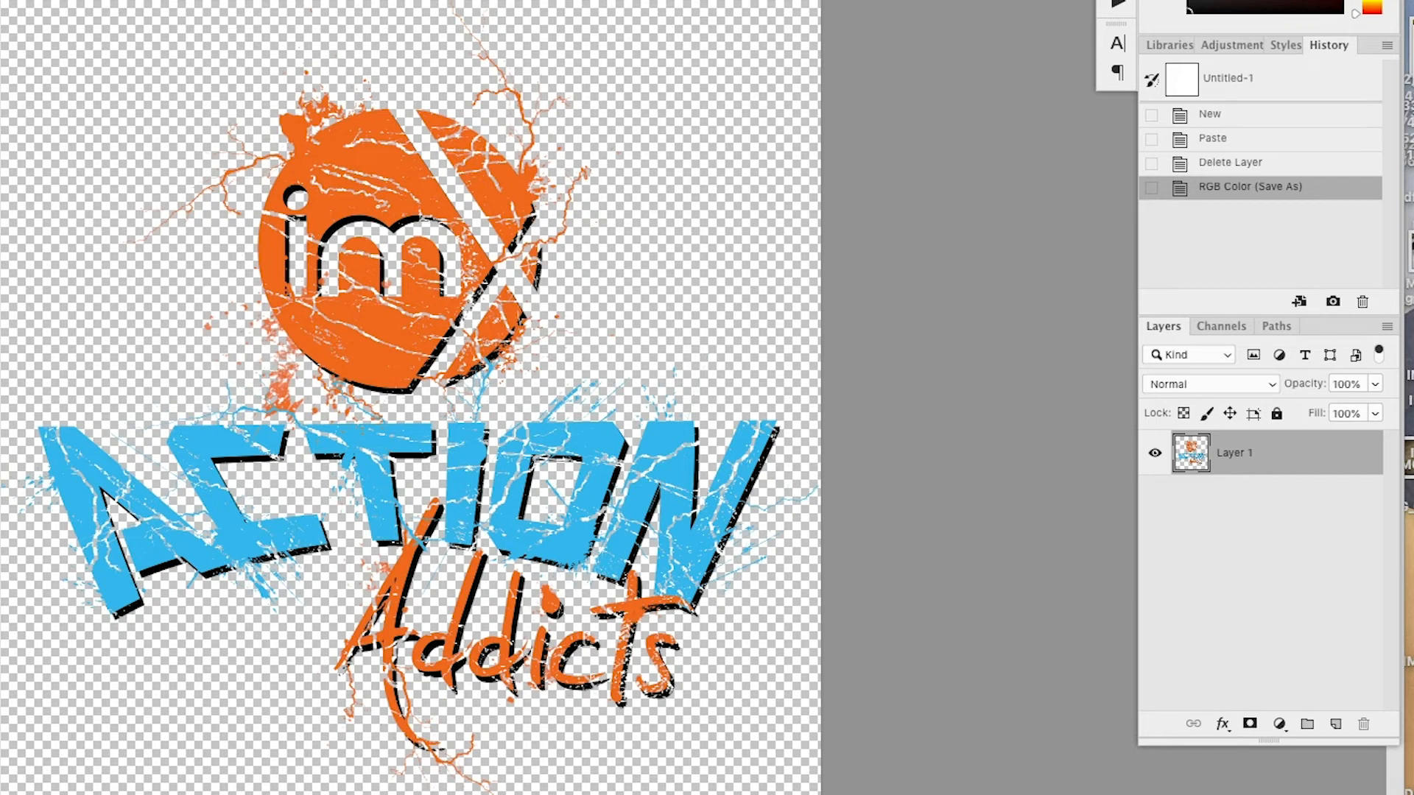
# - Open the girl shirt mockup, reveal the shirt colour options, and hide the orange grid layer
pyautogui.click(1234, 210)
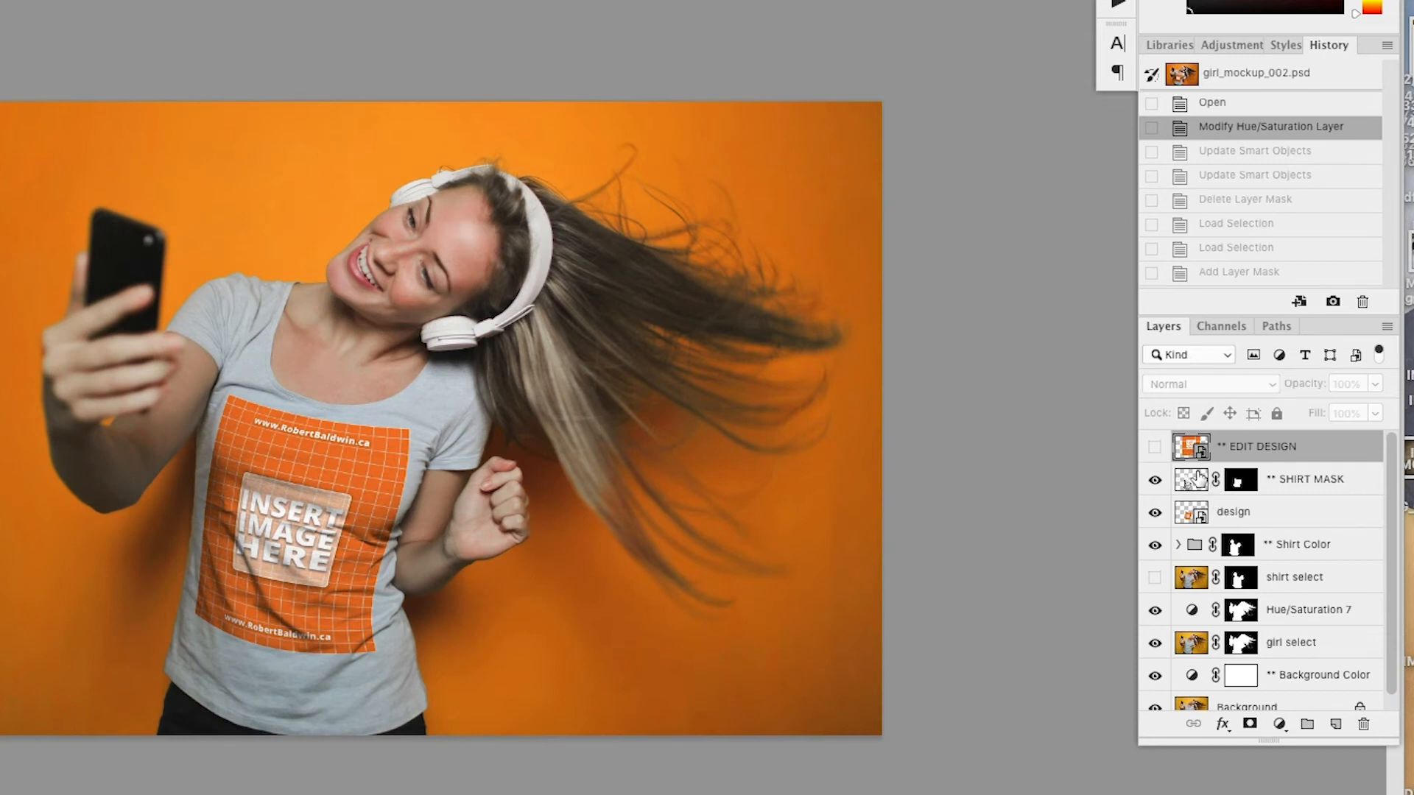
pyautogui.moveTo(1192, 479)
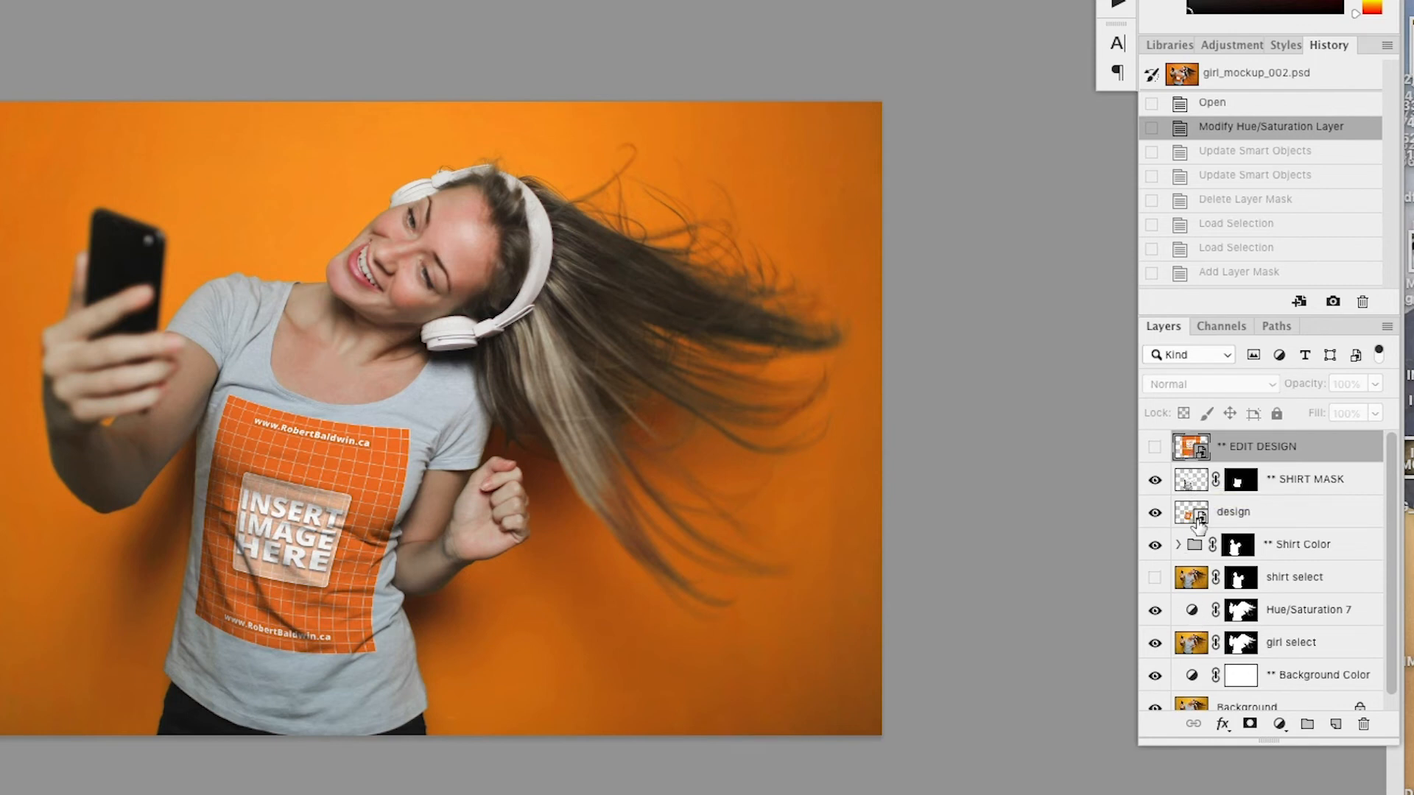
pyautogui.click(1178, 544)
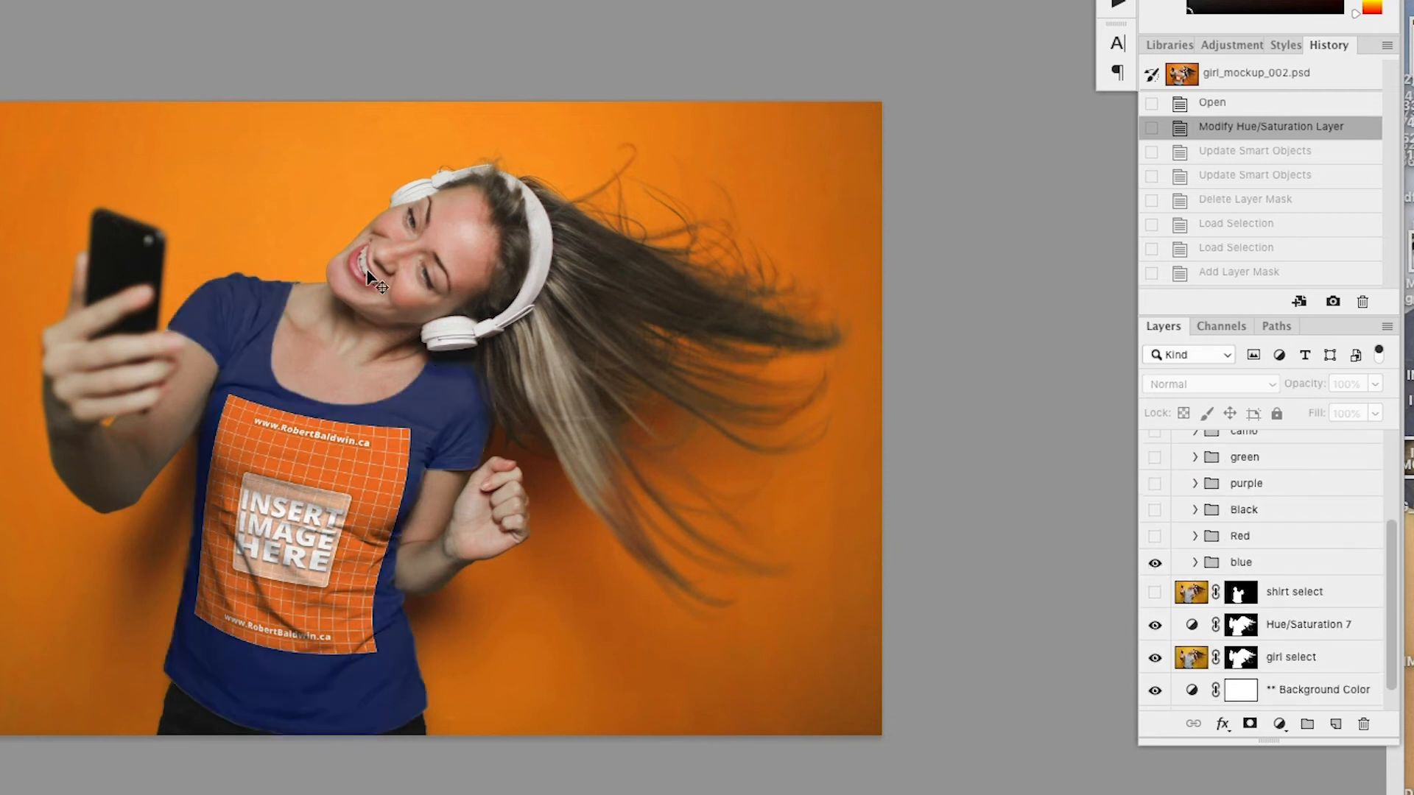
pyautogui.scroll(3)
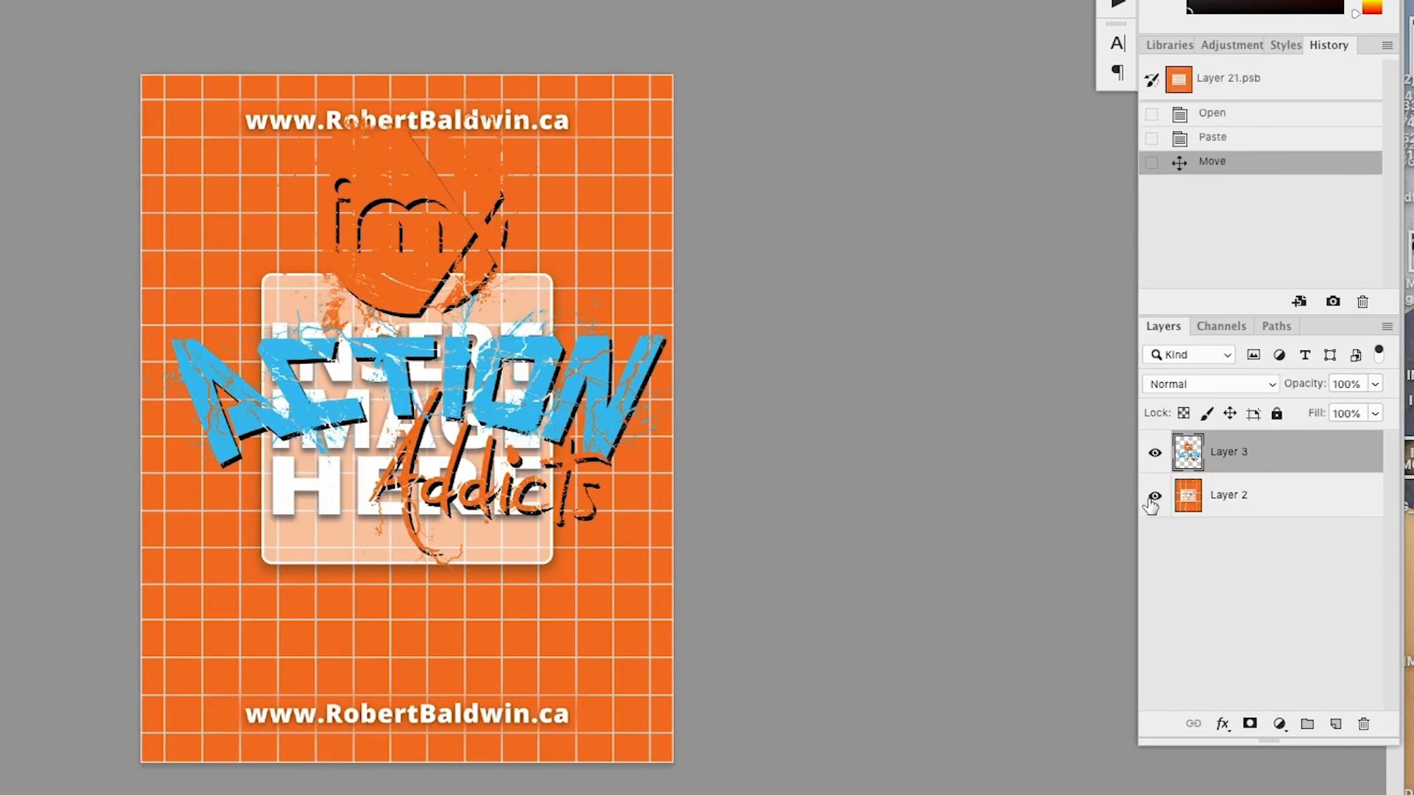
pyautogui.click(1153, 498)
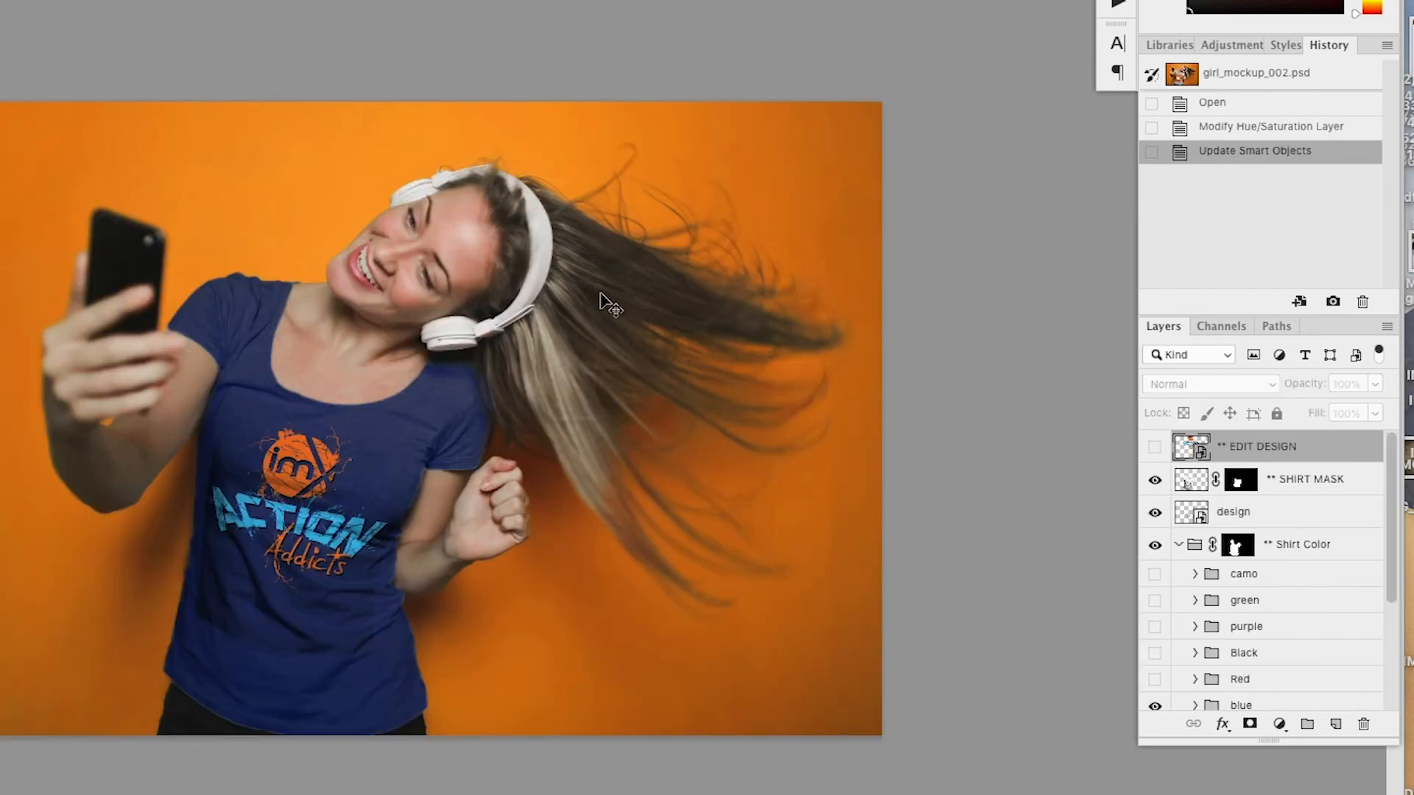
# - Load the SHIRT MASK layer mask and then the logo design's outline as selections
pyautogui.click(1240, 478)
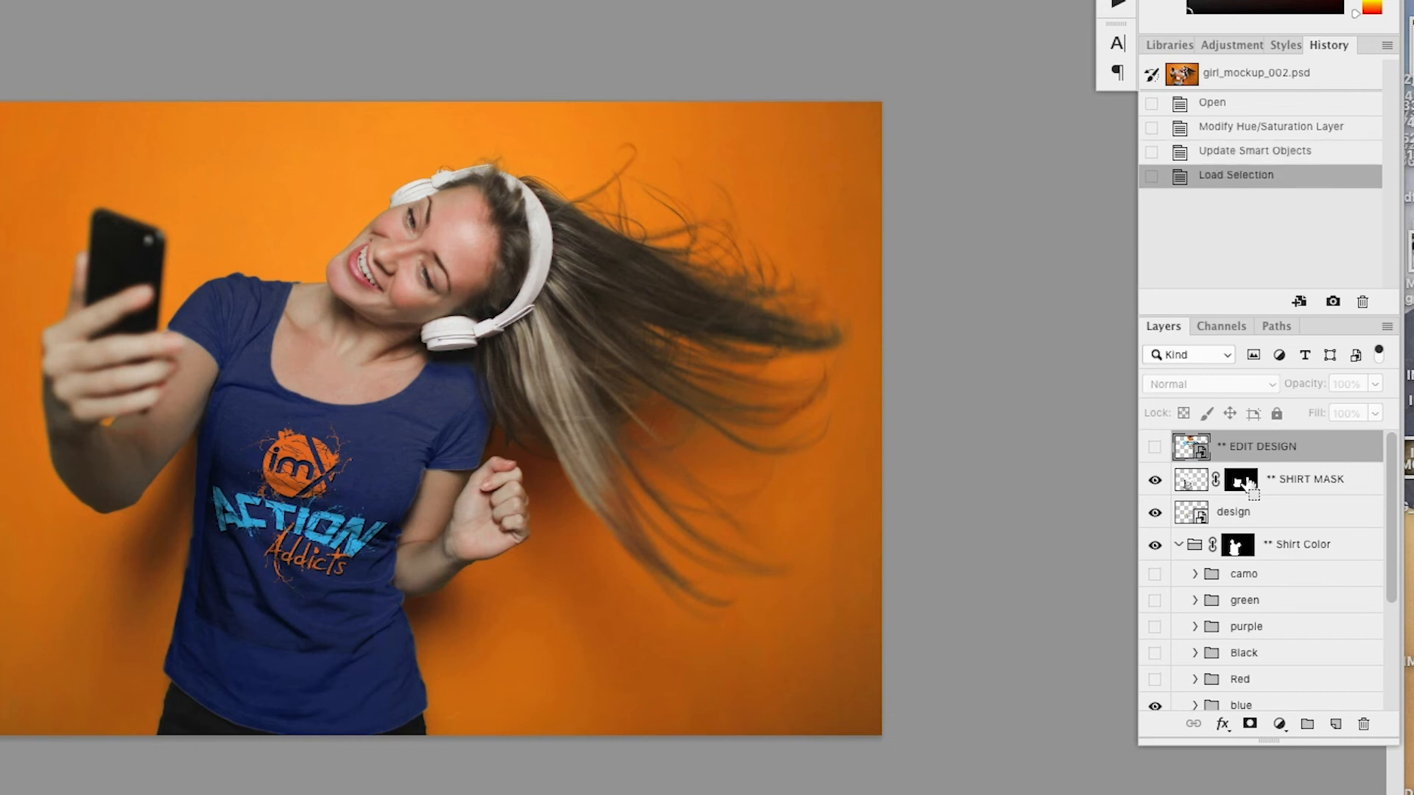
pyautogui.click(1241, 479)
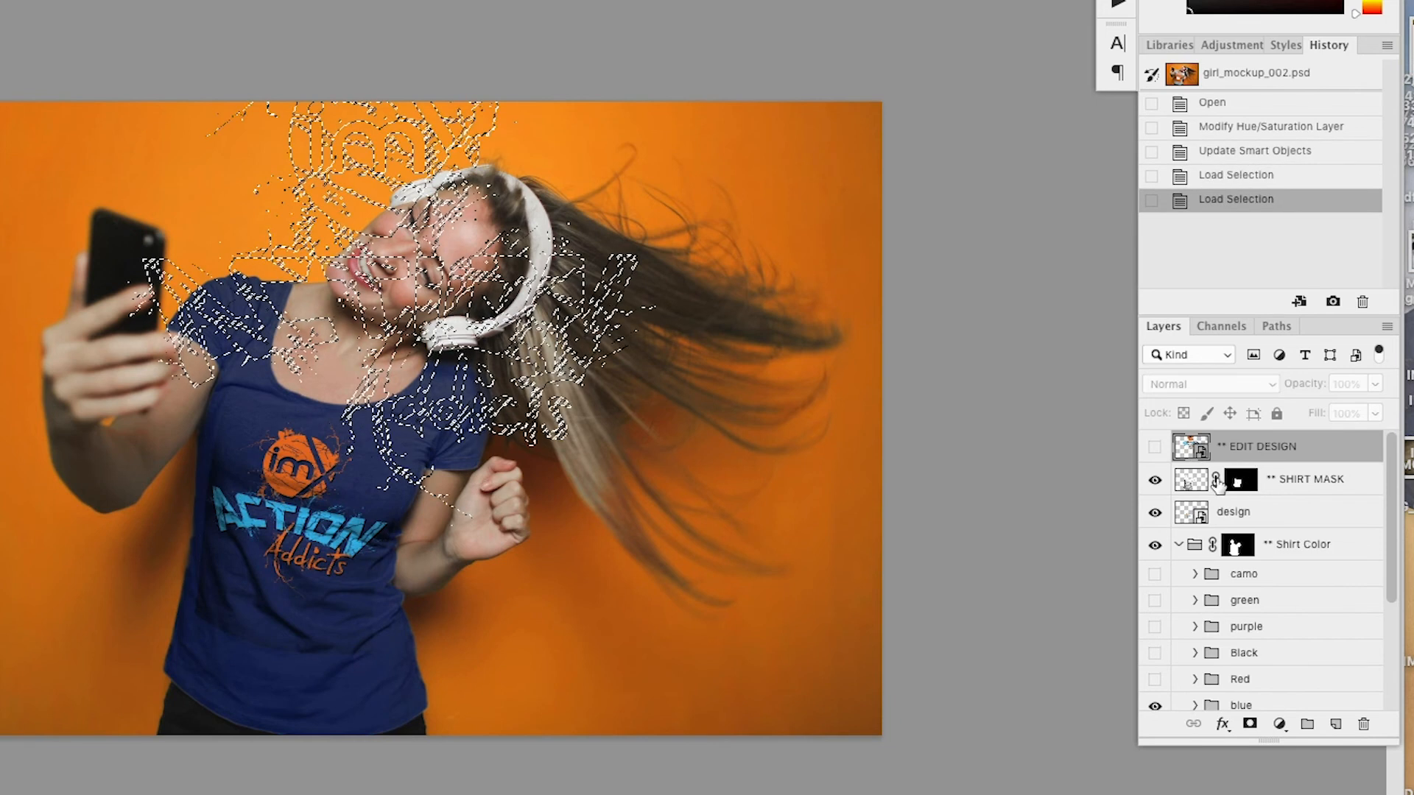